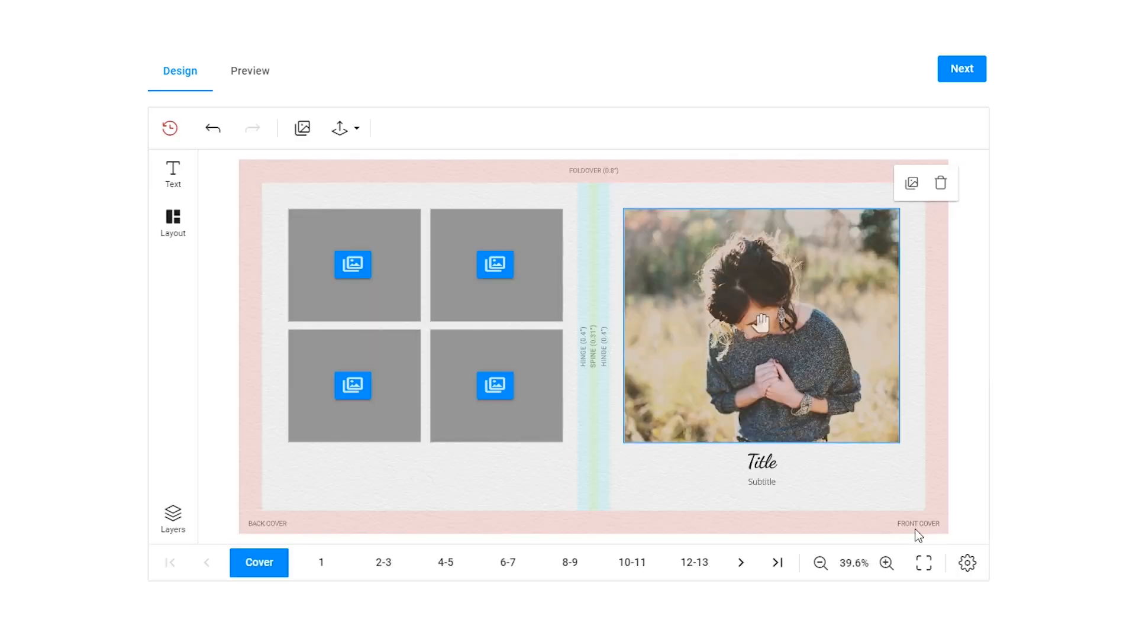
# Step: Bring up the Select an image dialog from the magnet's image placeholder
pyautogui.click(961, 68)
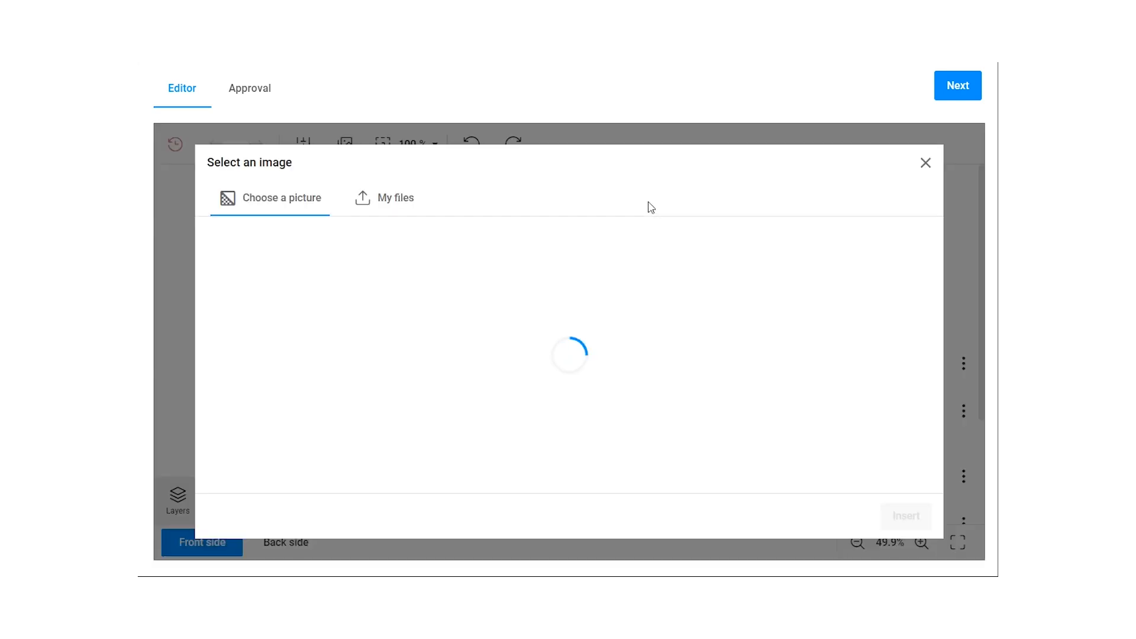
pyautogui.click(926, 162)
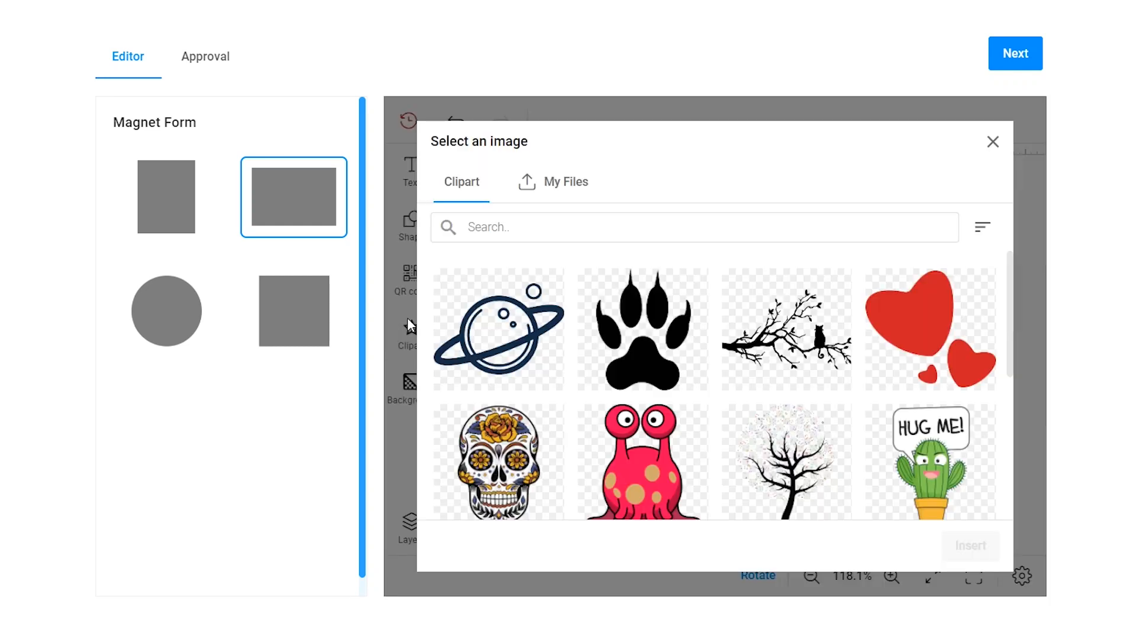
# Step: Insert family.jpg from My Files into the magnet, then load the business-card-frontside template
pyautogui.click(566, 182)
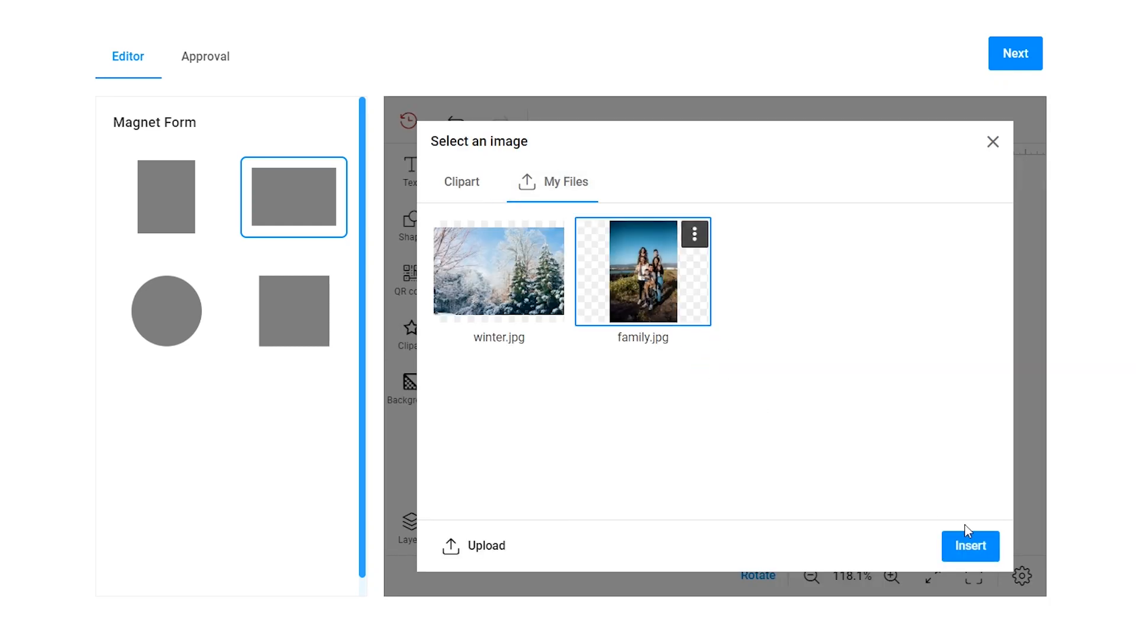
pyautogui.click(970, 546)
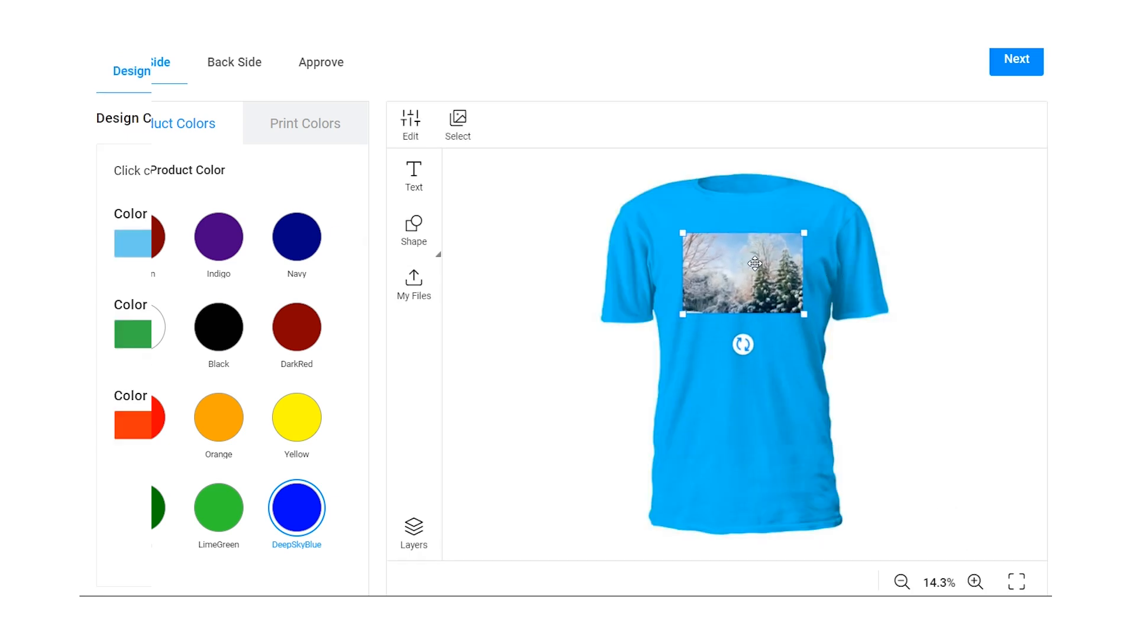
pyautogui.click(414, 286)
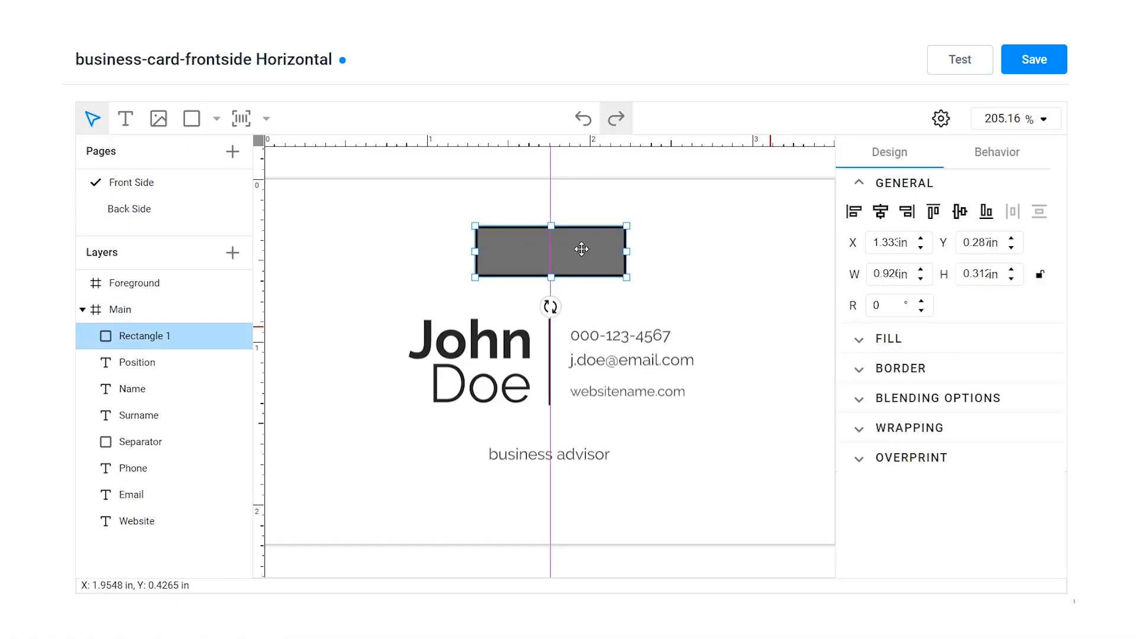
# Step: Make the rectangle an image placeholder with Fit resize and upload logo.png as its stub
pyautogui.click(997, 152)
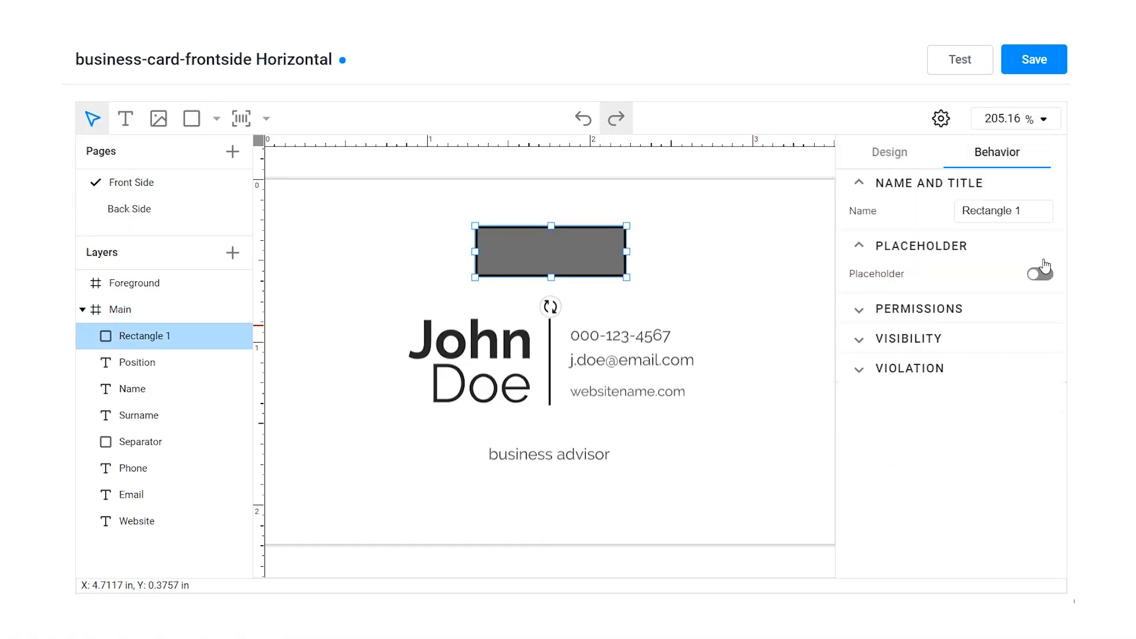
pyautogui.click(1033, 273)
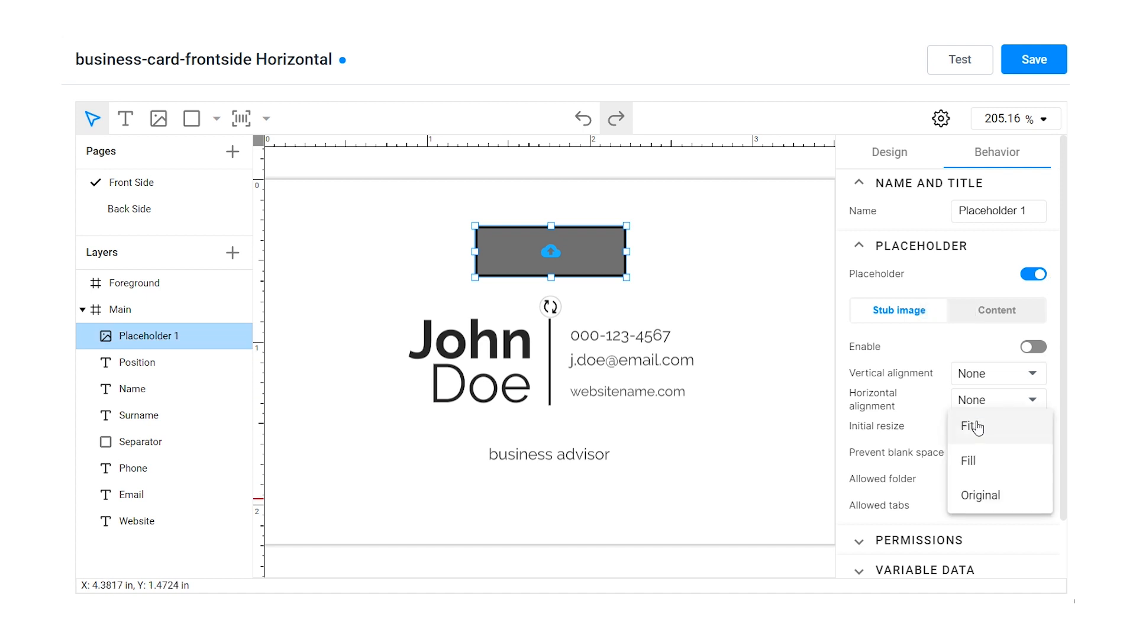
pyautogui.click(970, 425)
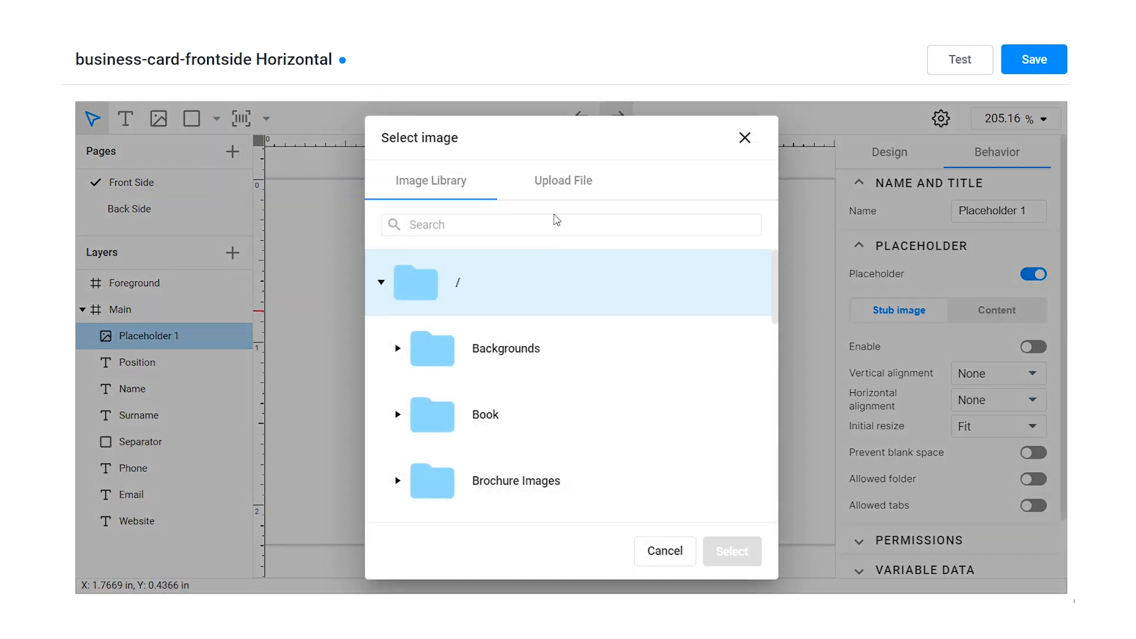
pyautogui.click(562, 180)
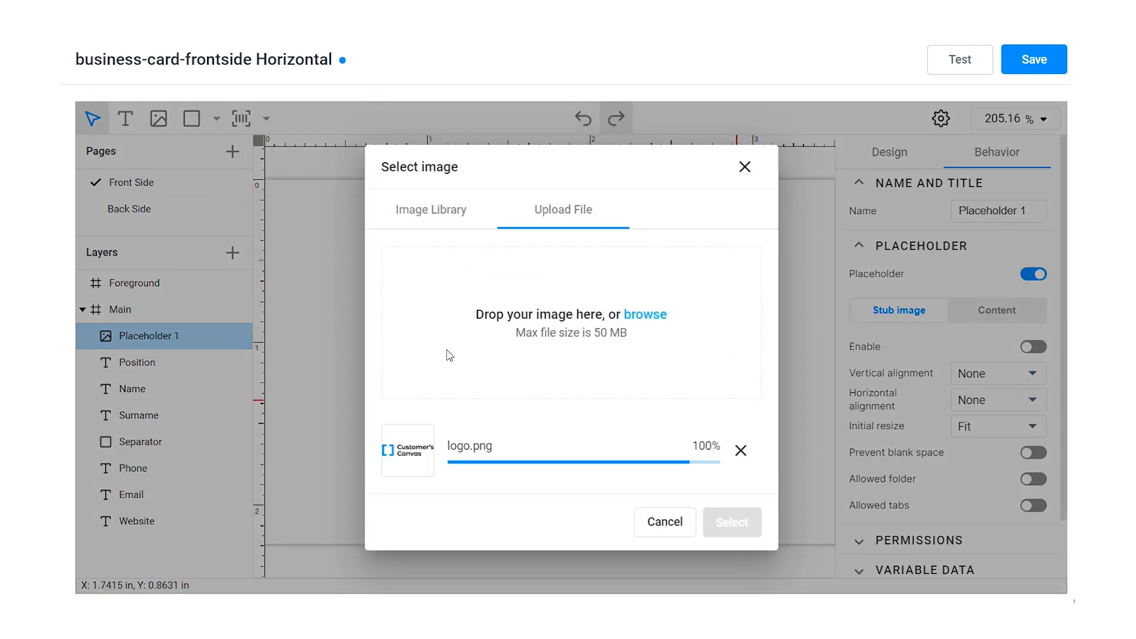
pyautogui.click(732, 522)
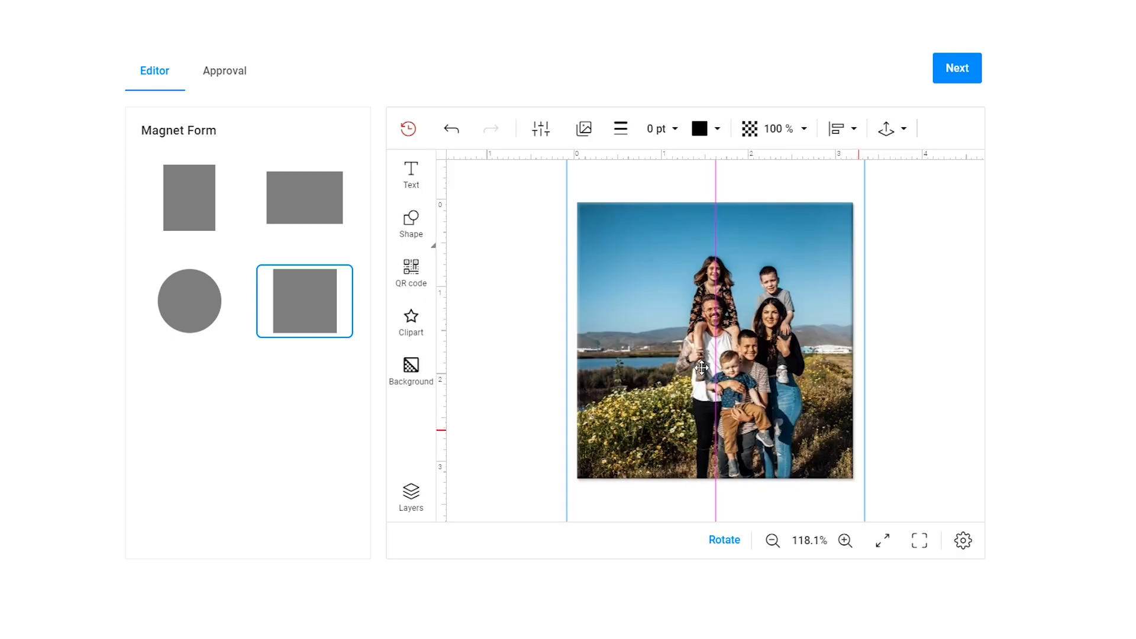
# Step: Draw an ellipse, make it a second image placeholder and browse for its stub image
pyautogui.click(225, 70)
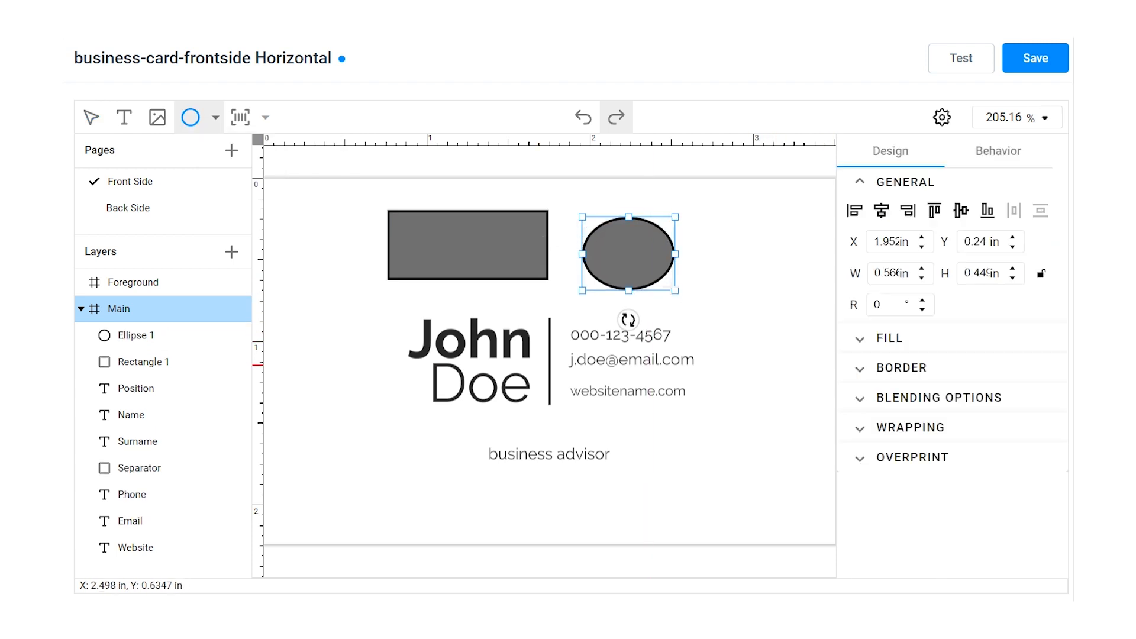
pyautogui.click(997, 150)
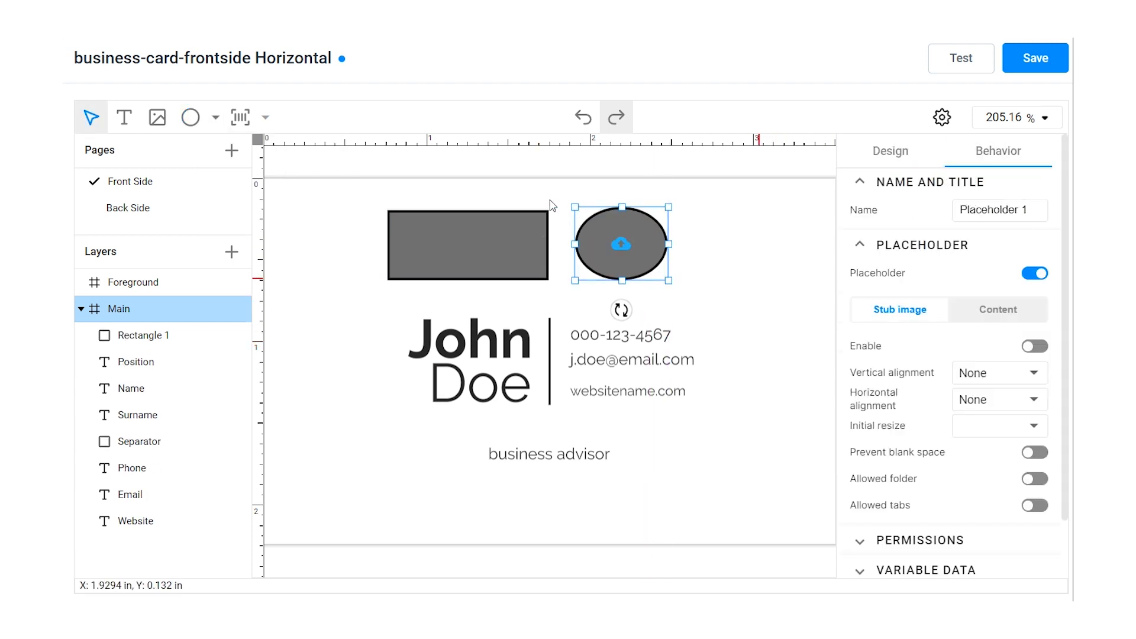
pyautogui.click(467, 244)
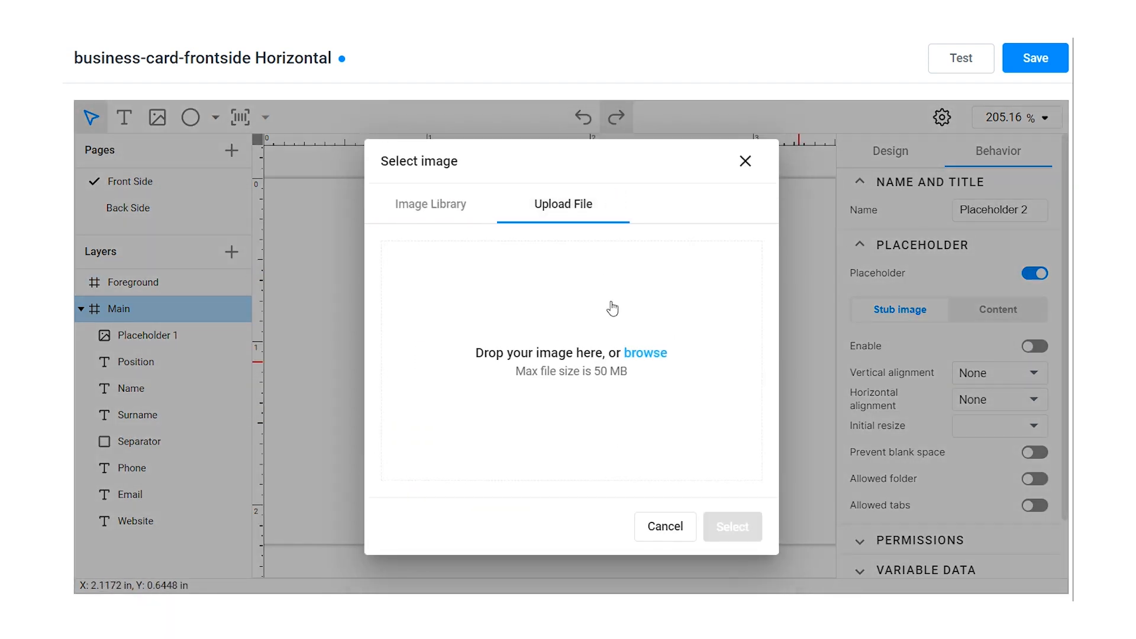
pyautogui.click(664, 526)
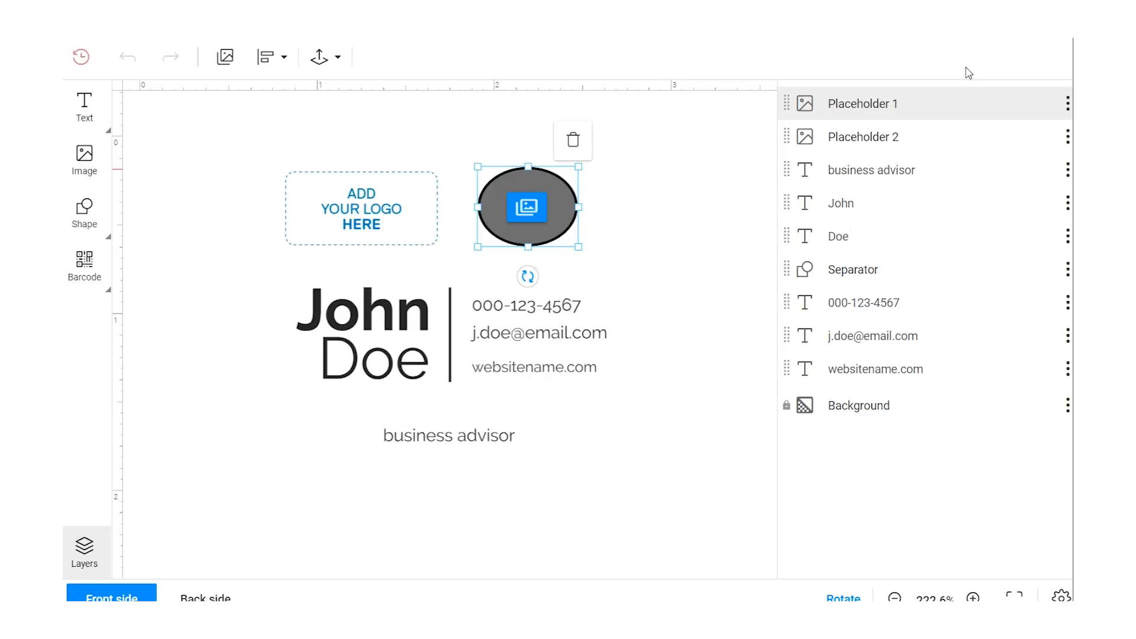
# Step: Insert the Customer's Canvas logo into the placeholder and view Photo 2's behaviour settings
pyautogui.click(528, 207)
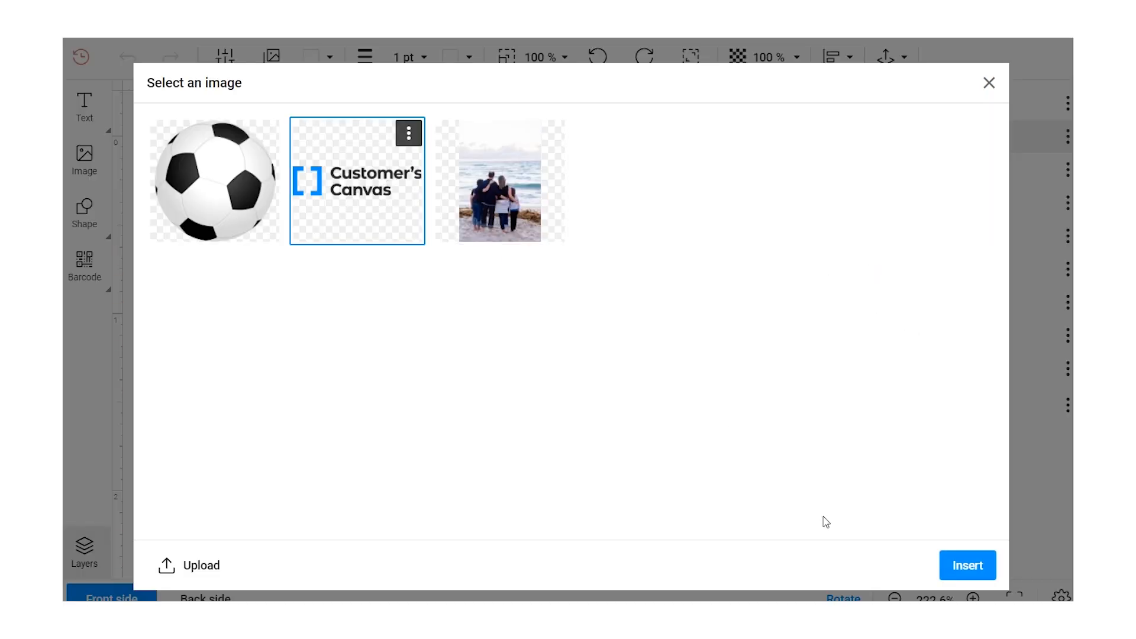
pyautogui.click(967, 565)
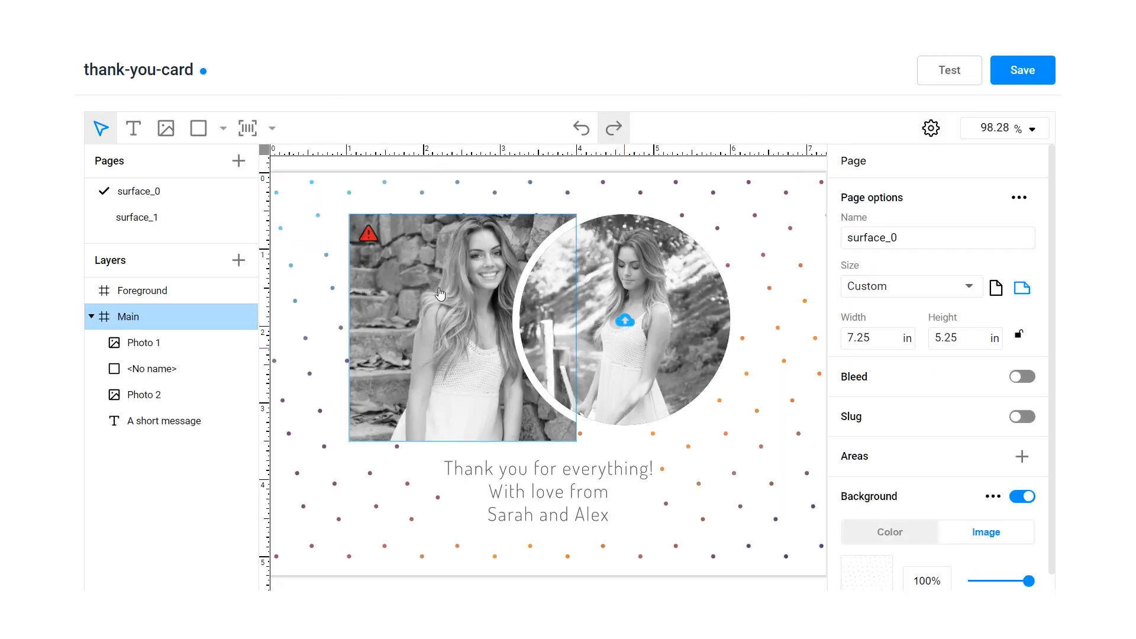
pyautogui.click(143, 394)
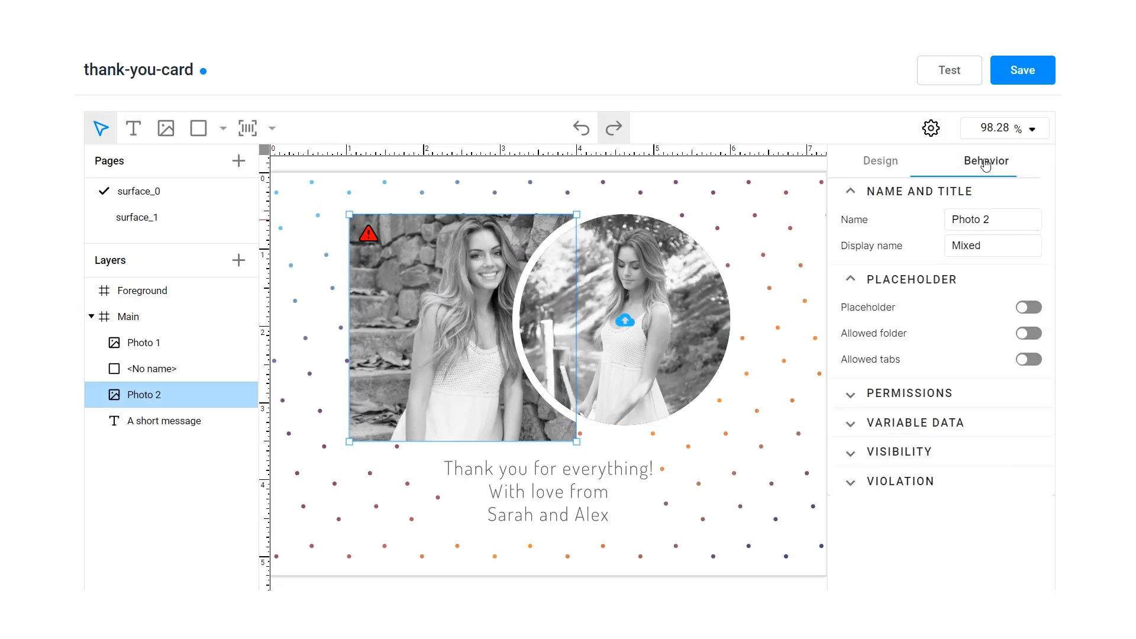
pyautogui.click(1027, 306)
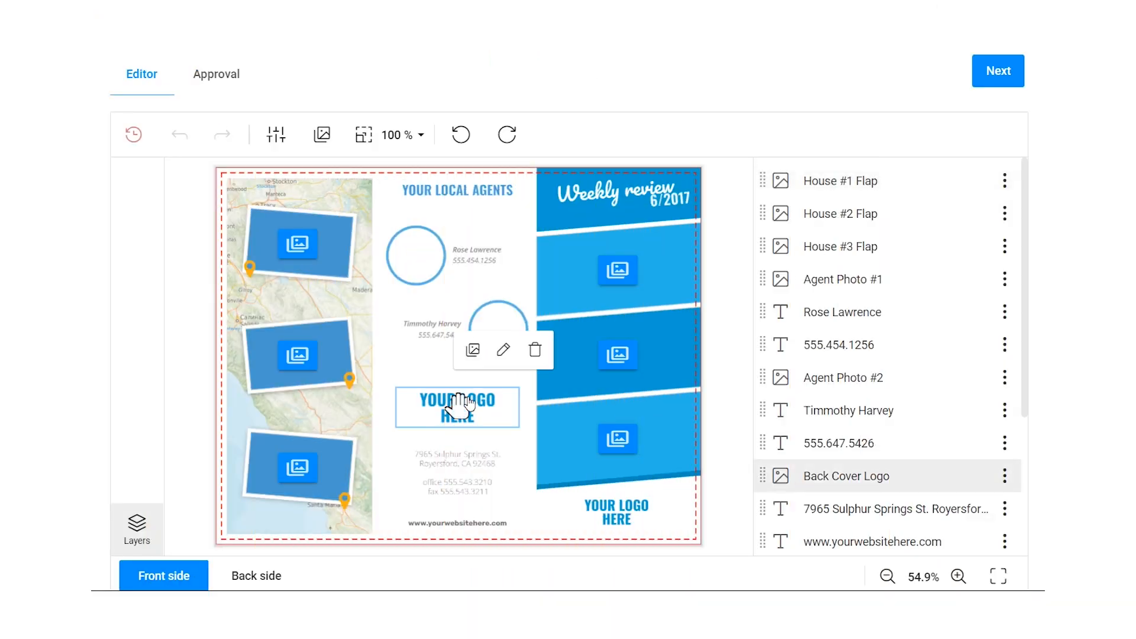
# Step: Insert the circular roof logo from the Logos library folder into the YOUR LOGO HERE placeholder
pyautogui.click(471, 350)
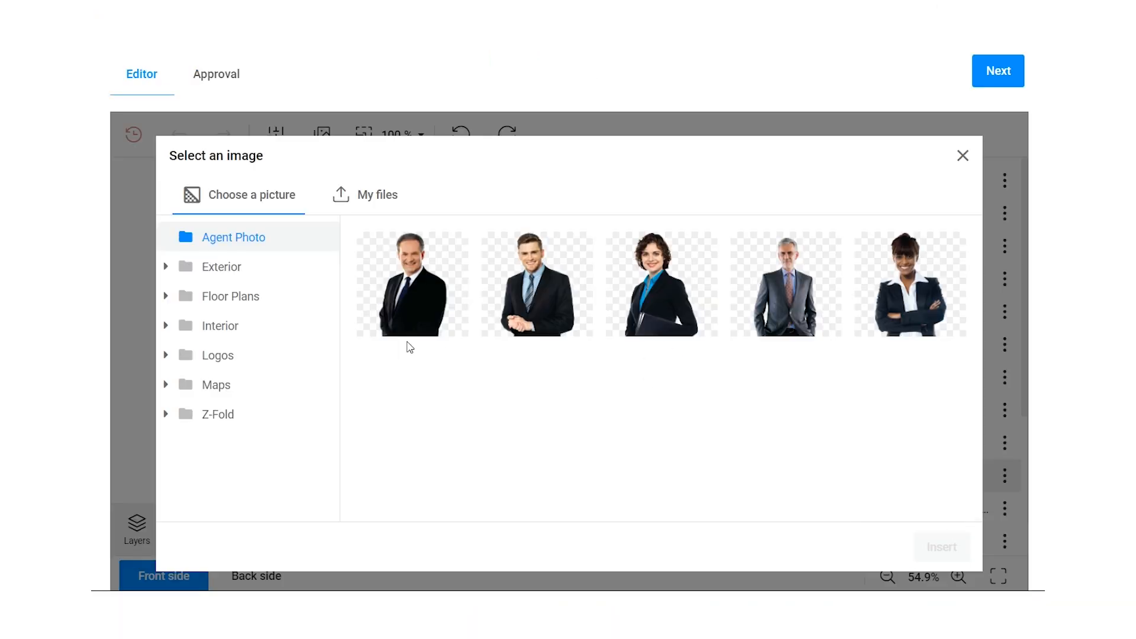
pyautogui.click(218, 355)
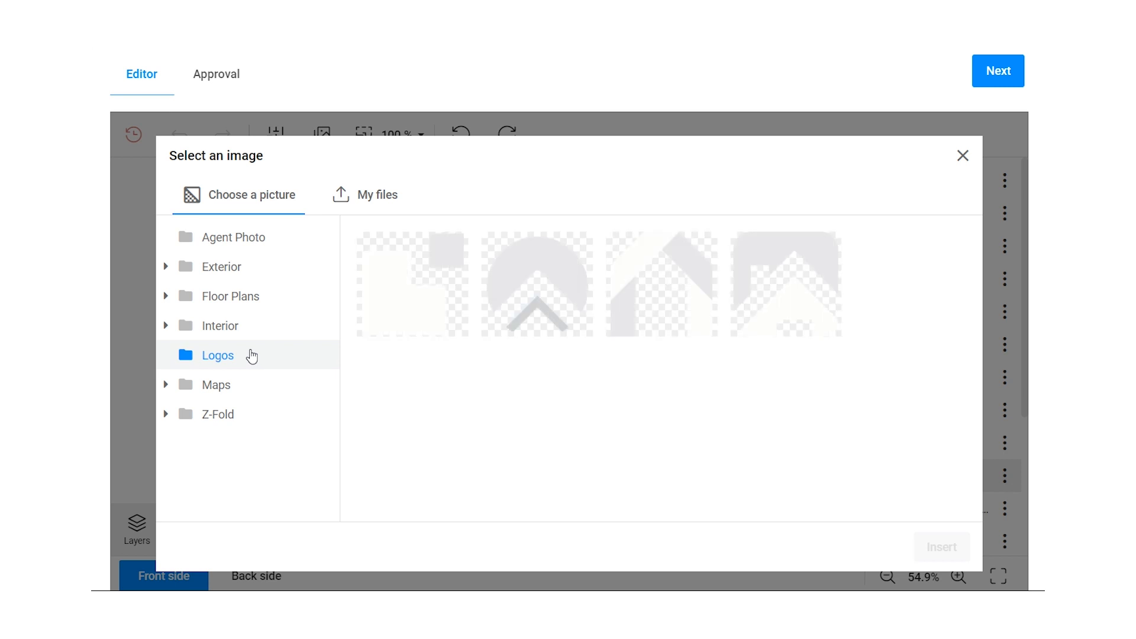
pyautogui.click(536, 283)
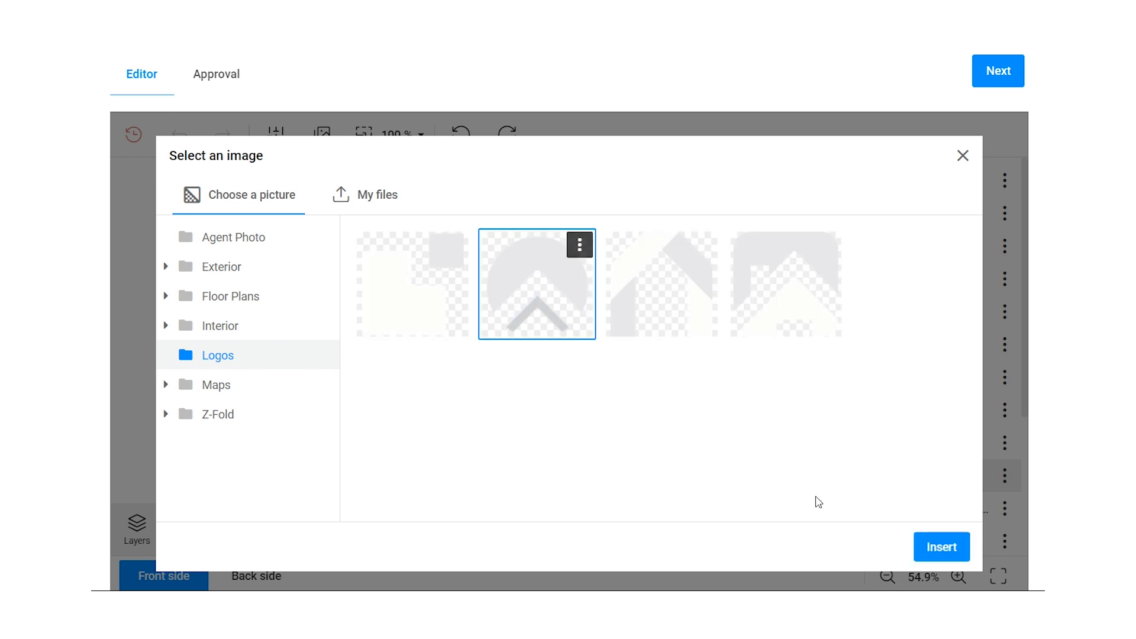
pyautogui.click(941, 547)
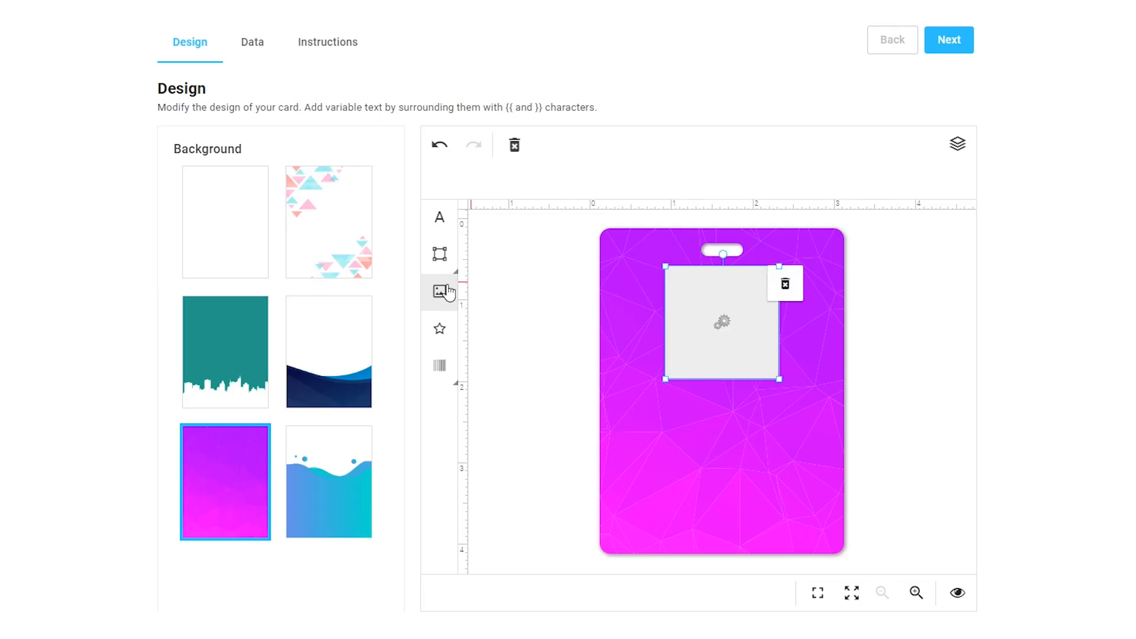
# Step: Add a {{Name}} variable text line and a second text line to the badge card
pyautogui.click(439, 218)
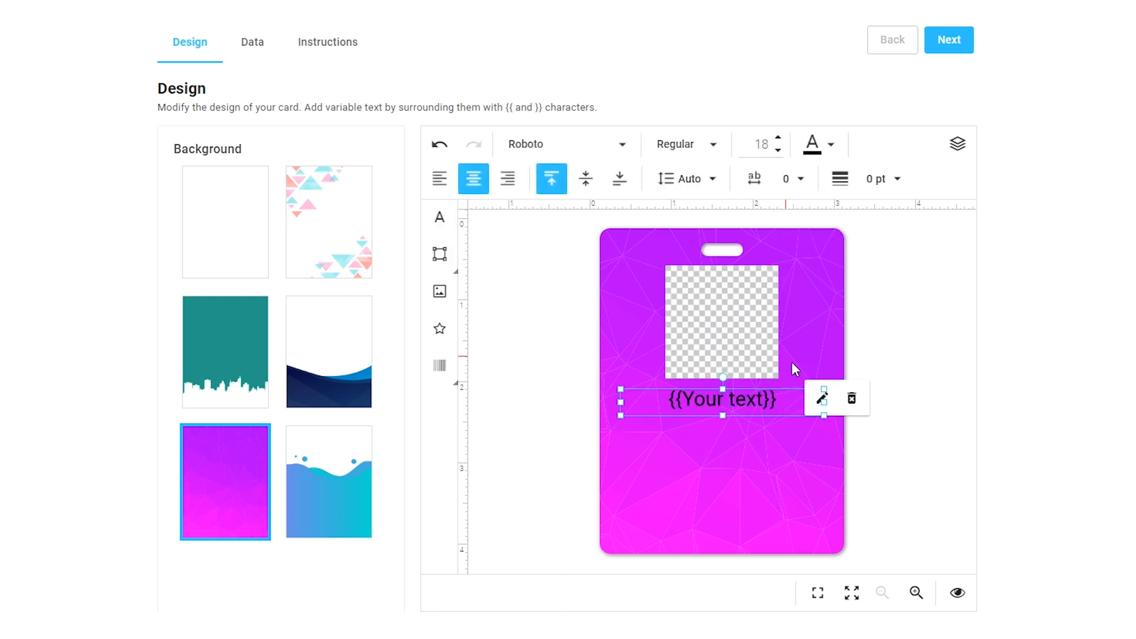
pyautogui.click(819, 398)
pyautogui.write('{{Name')
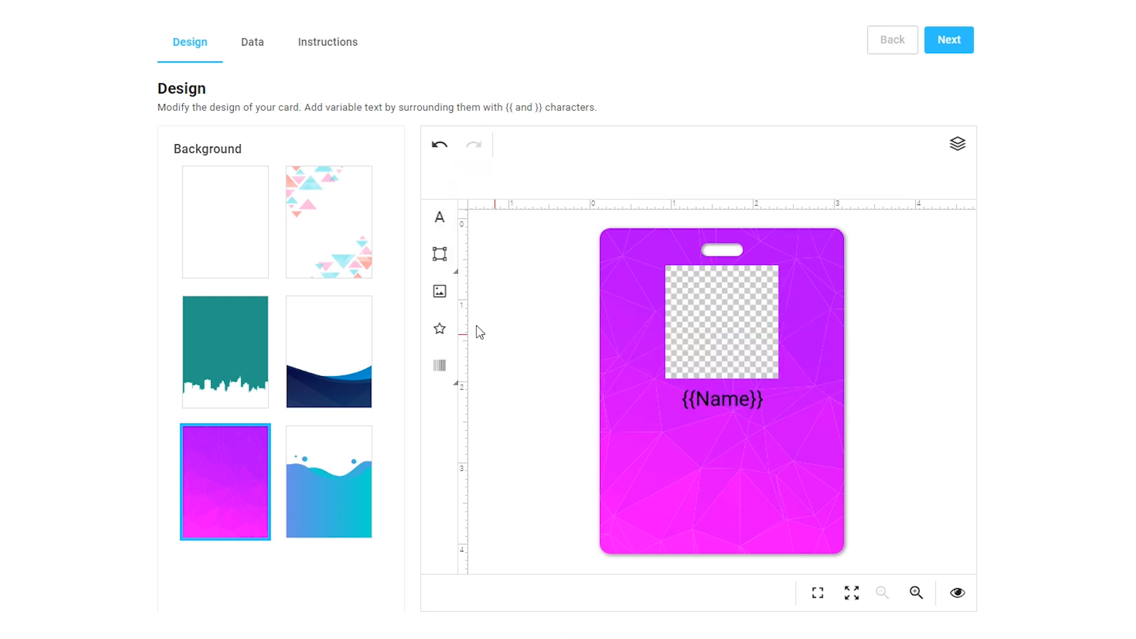
pyautogui.click(439, 217)
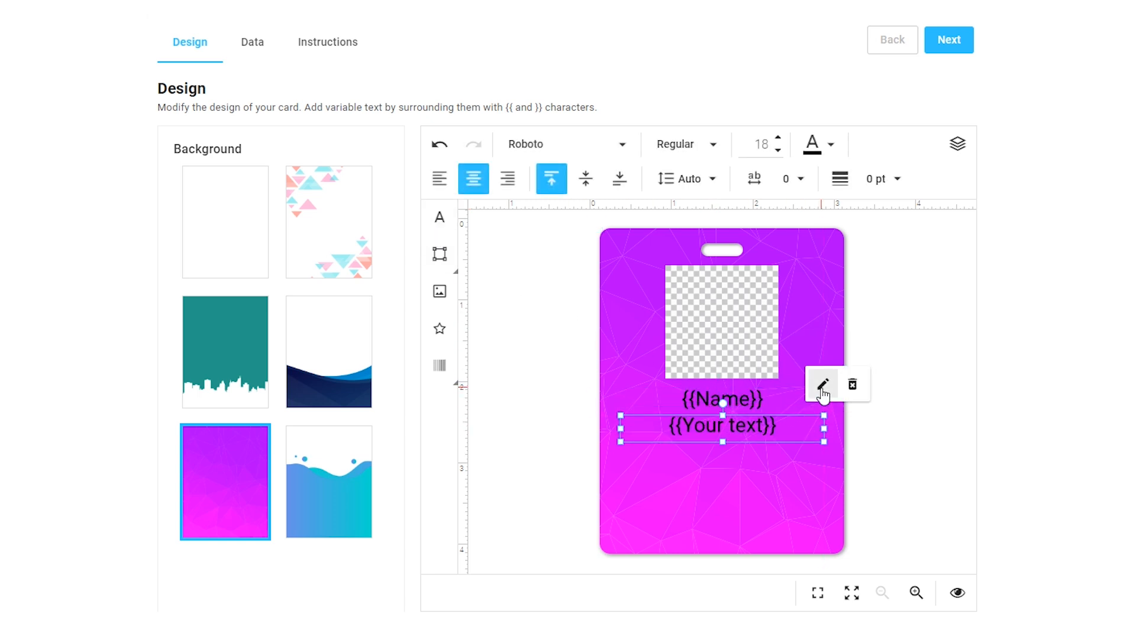
pyautogui.click(821, 384)
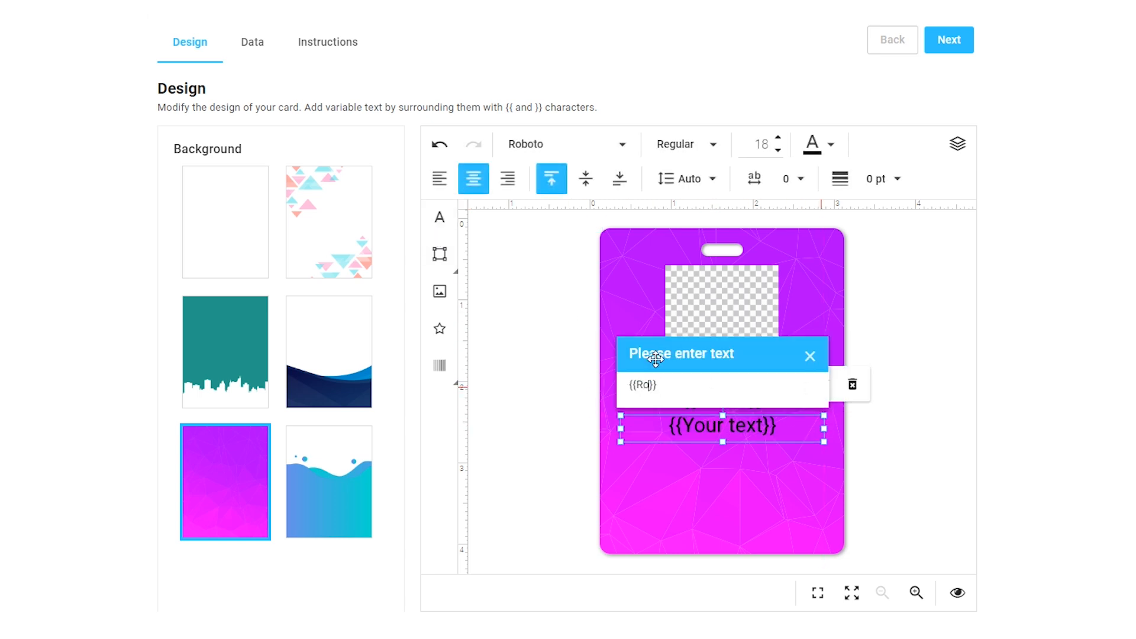
pyautogui.click(251, 42)
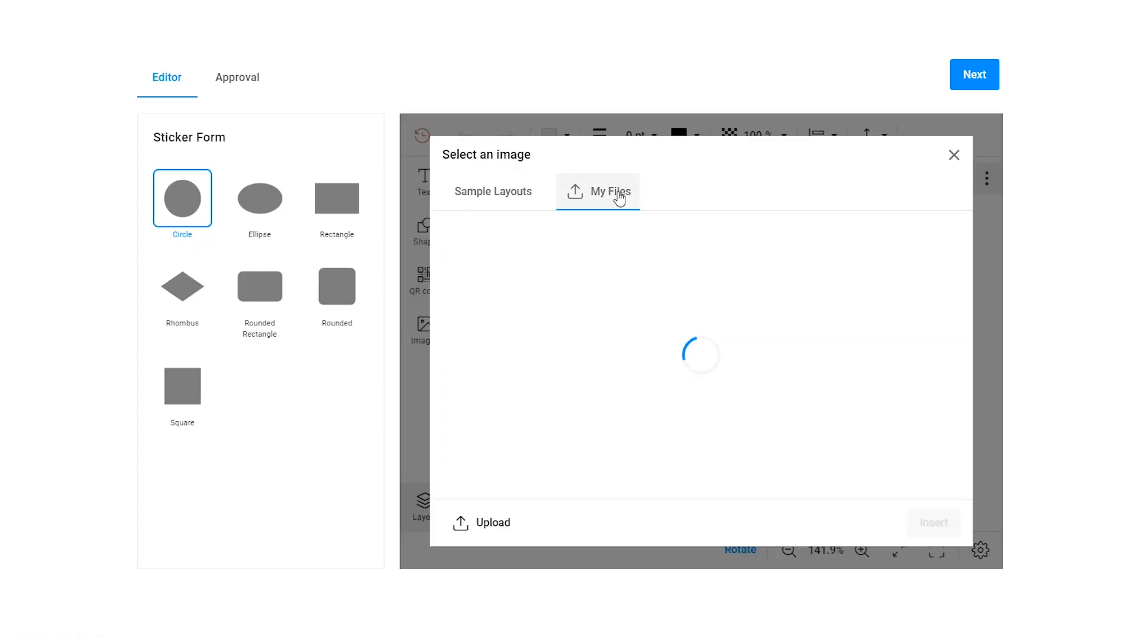
# Step: Upload the soap photo from the computer, then view the Facebook and Instagram photo sources
pyautogui.click(492, 522)
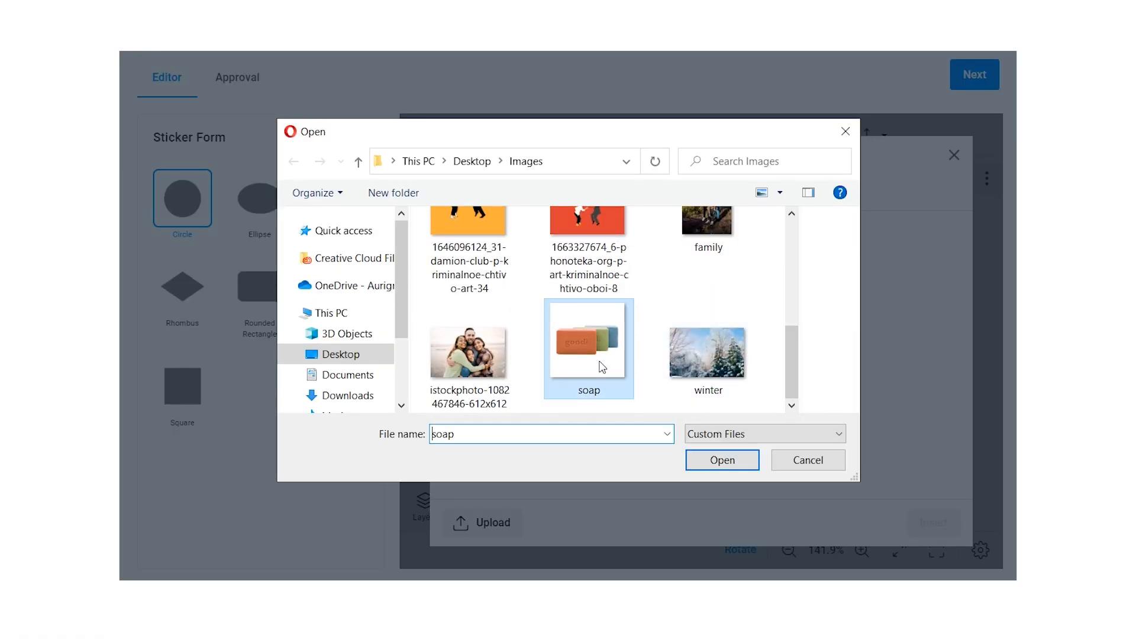
pyautogui.click(721, 460)
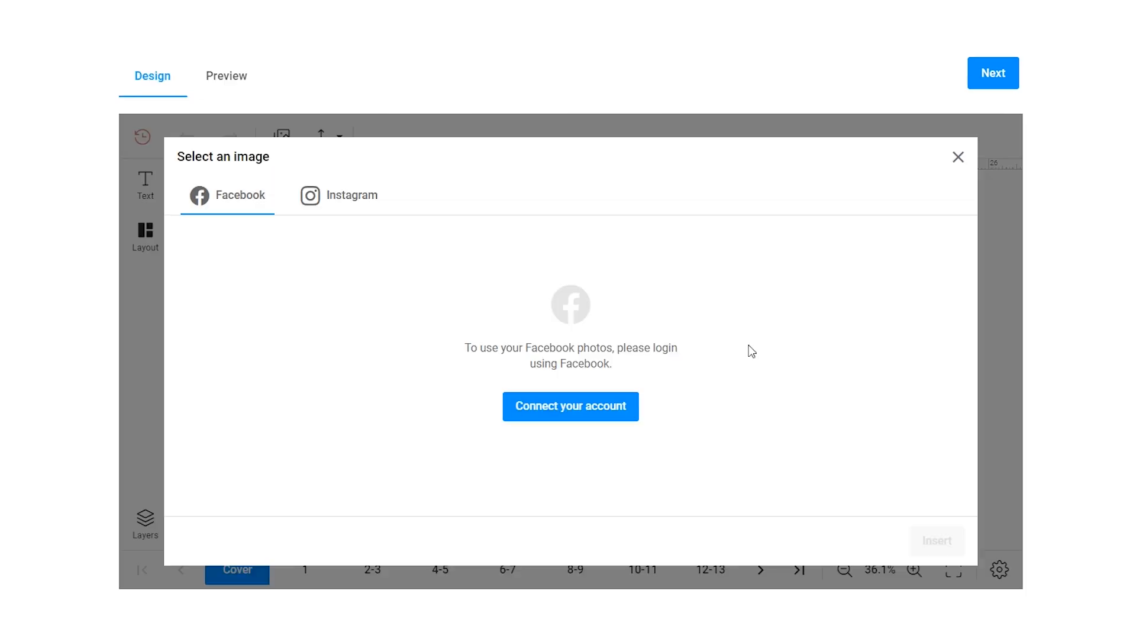
pyautogui.click(351, 195)
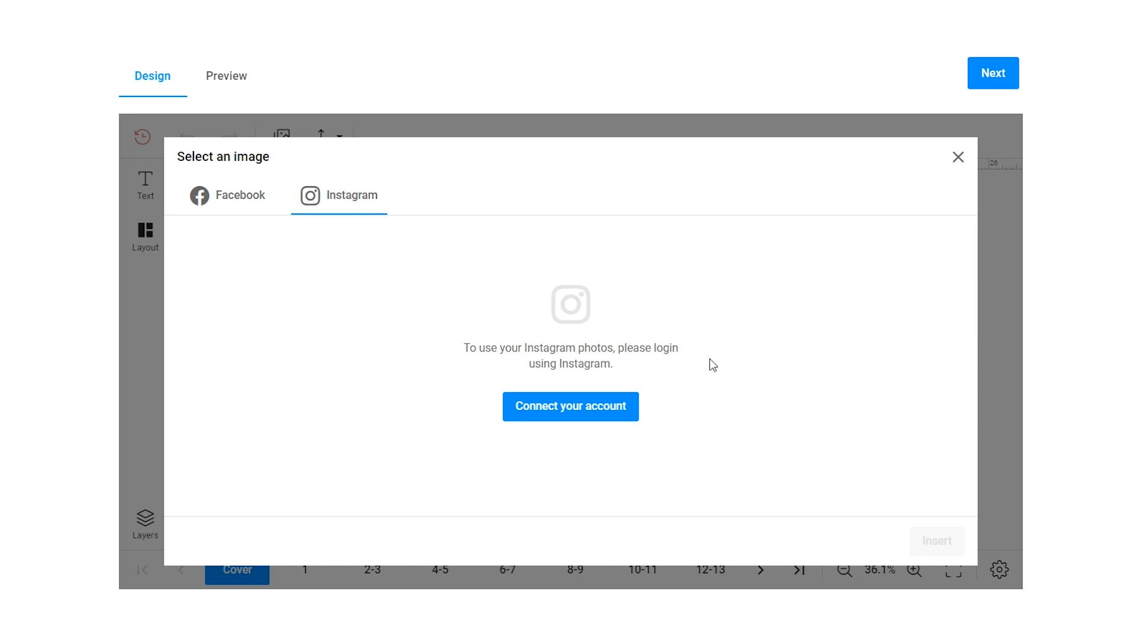
pyautogui.click(570, 406)
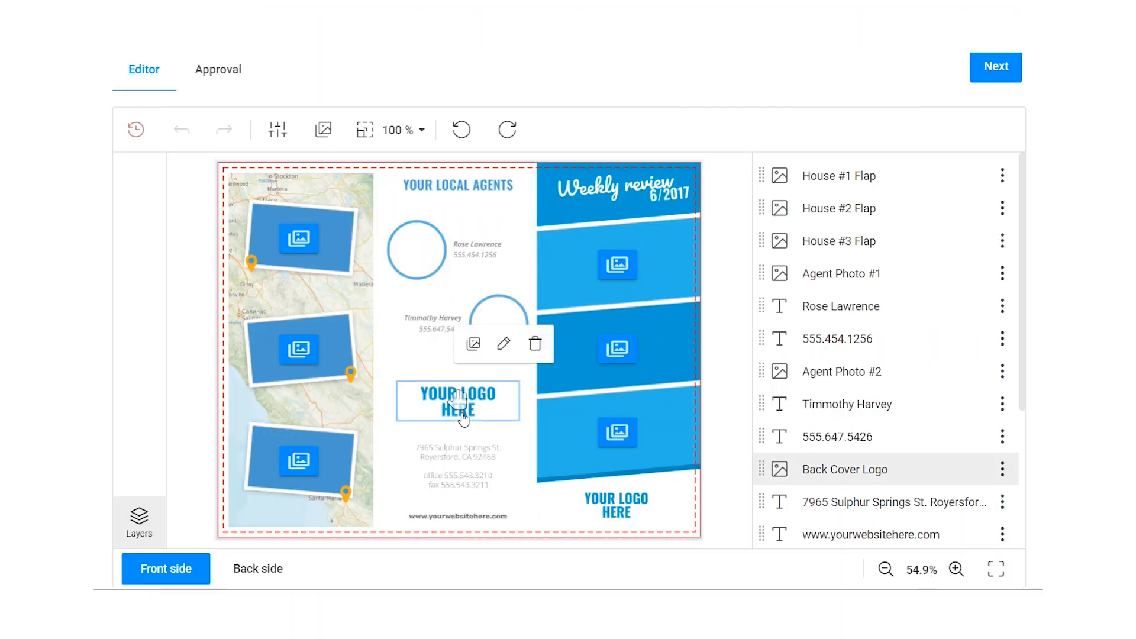
# Step: Browse Floor Plans, Maps and Logos folders and insert a logo into the back-cover placeholder
pyautogui.click(473, 343)
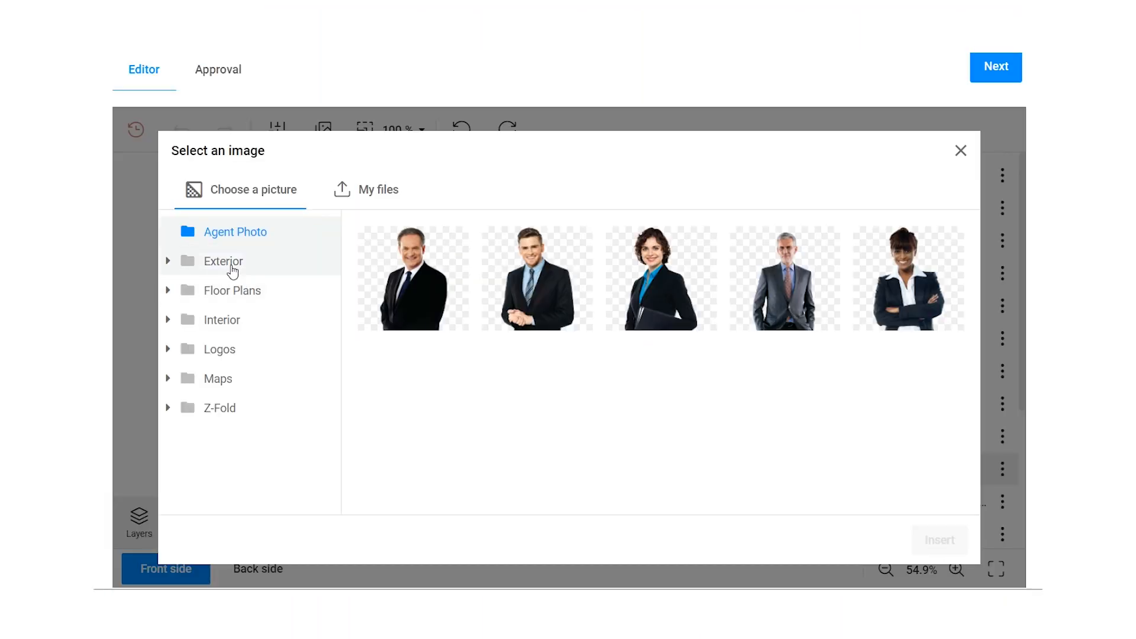
pyautogui.click(232, 290)
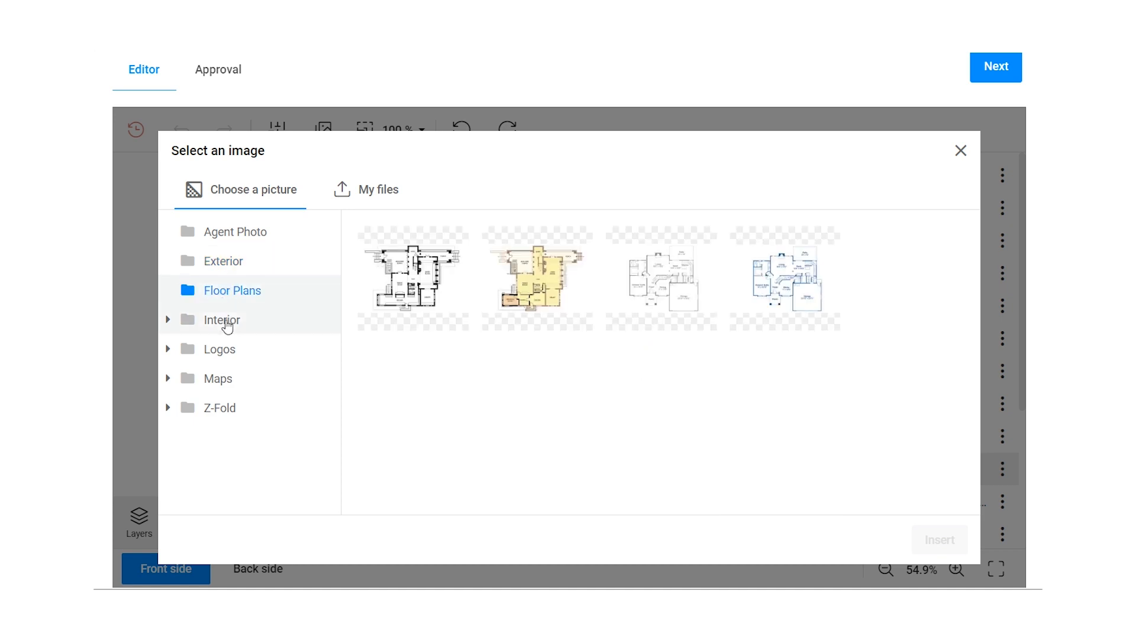
pyautogui.click(218, 377)
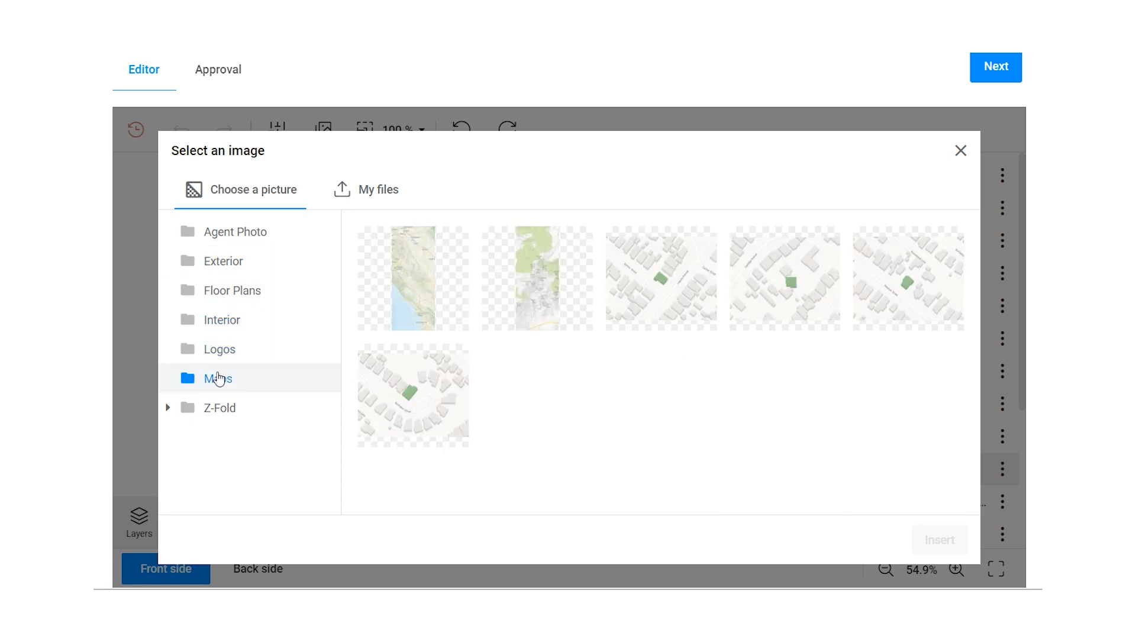
pyautogui.click(219, 349)
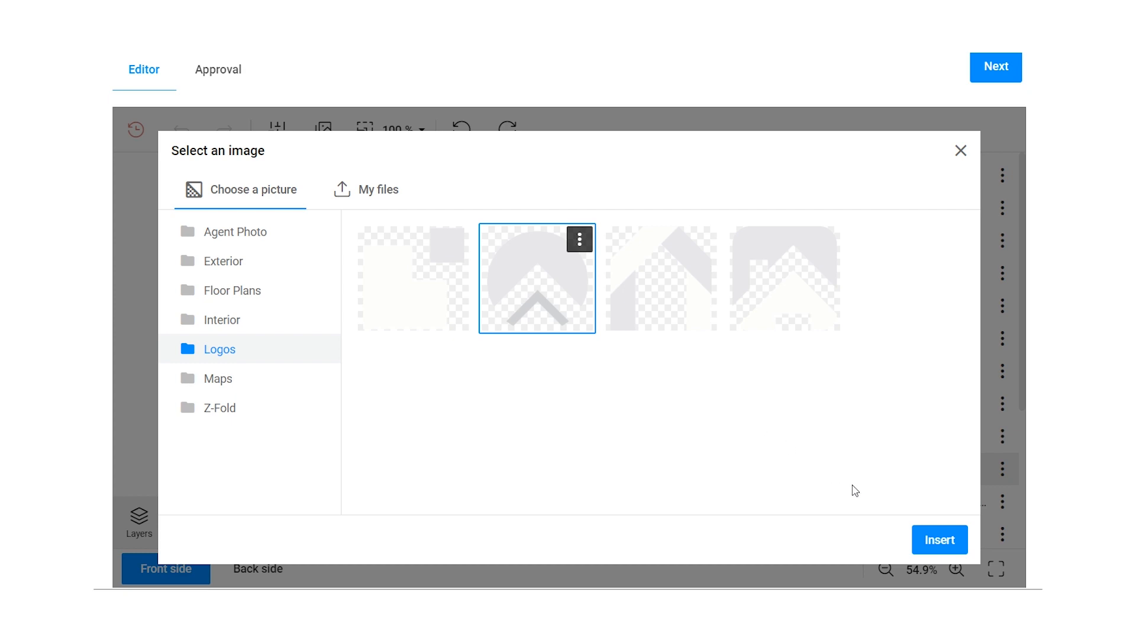
pyautogui.click(959, 151)
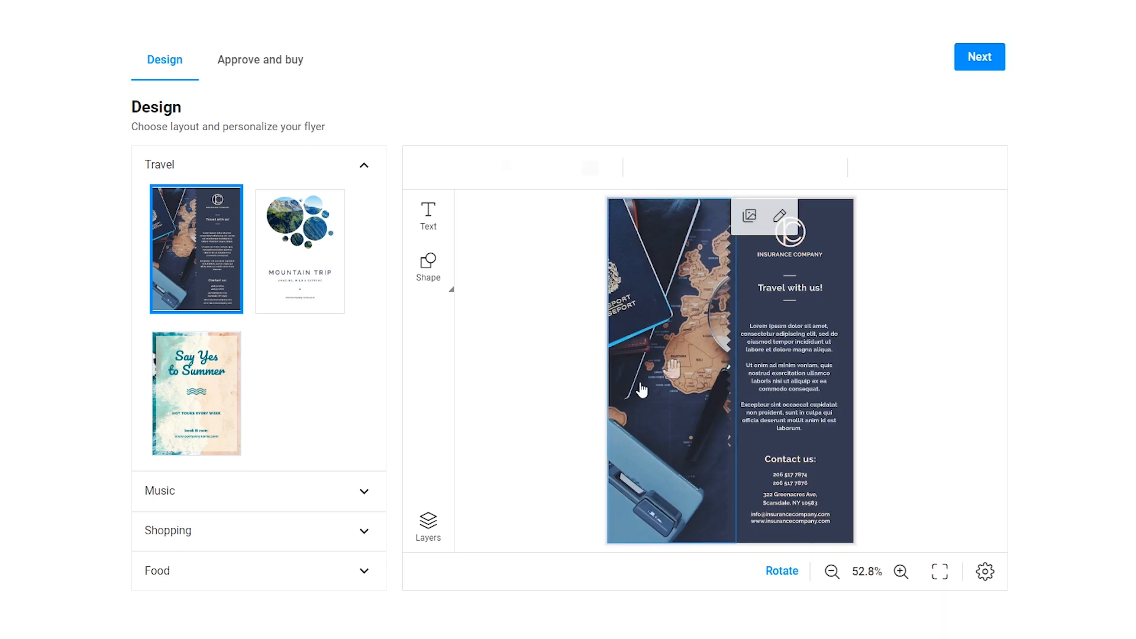
# Step: Search Deposit Photos for maldives and insert the palm trees photo into the flyer
pyautogui.click(750, 216)
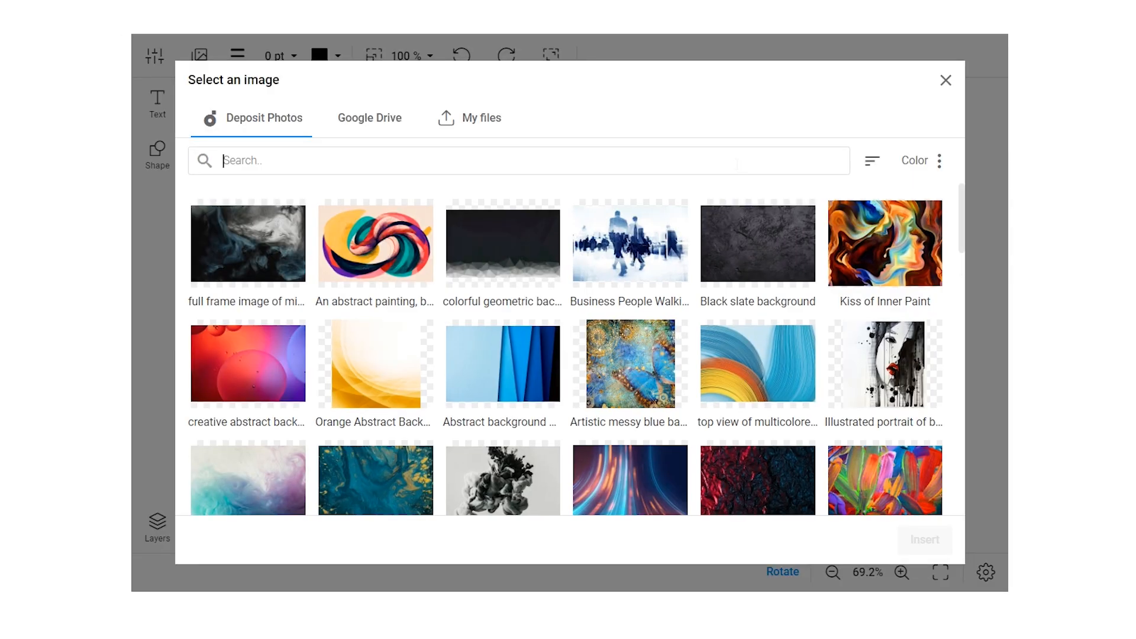
pyautogui.write('maldi')
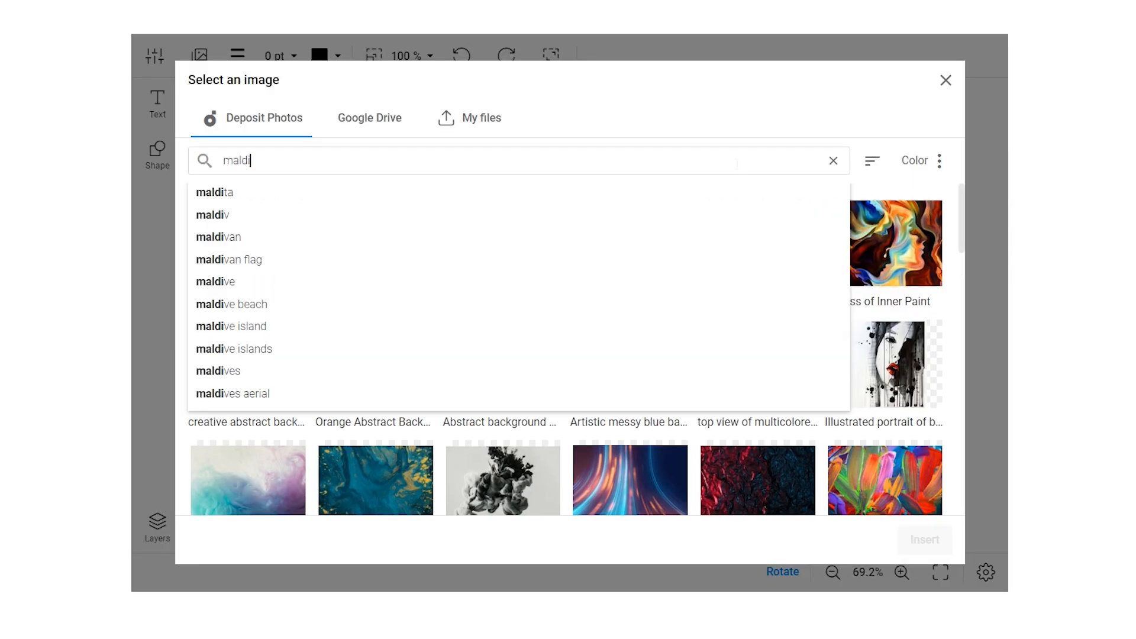
pyautogui.click(217, 370)
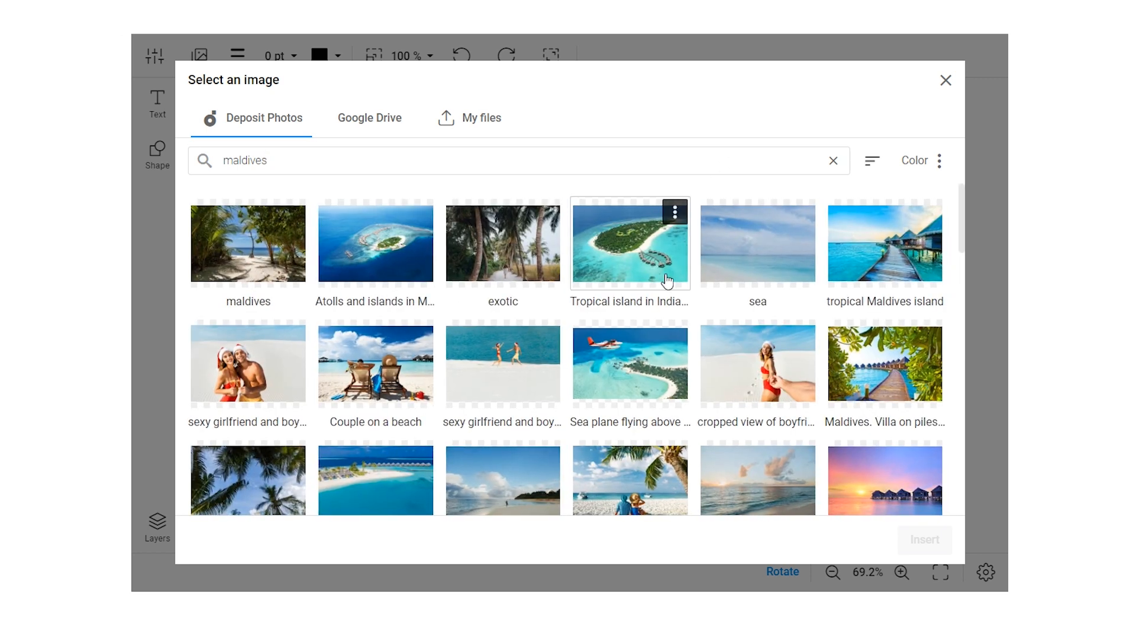
pyautogui.scroll(-3)
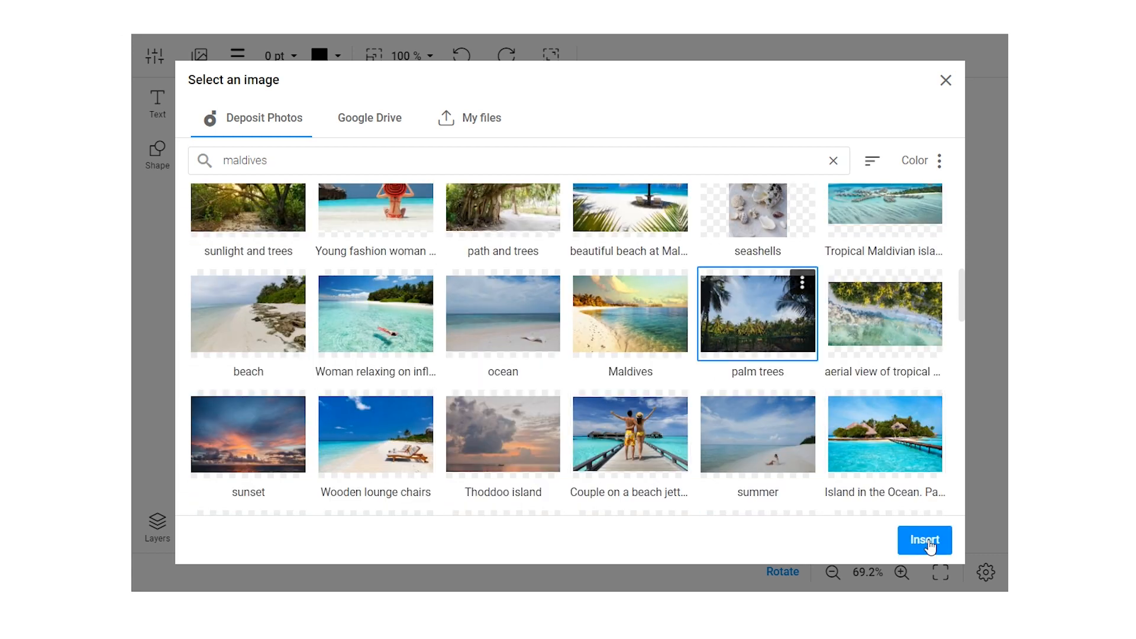
pyautogui.click(924, 540)
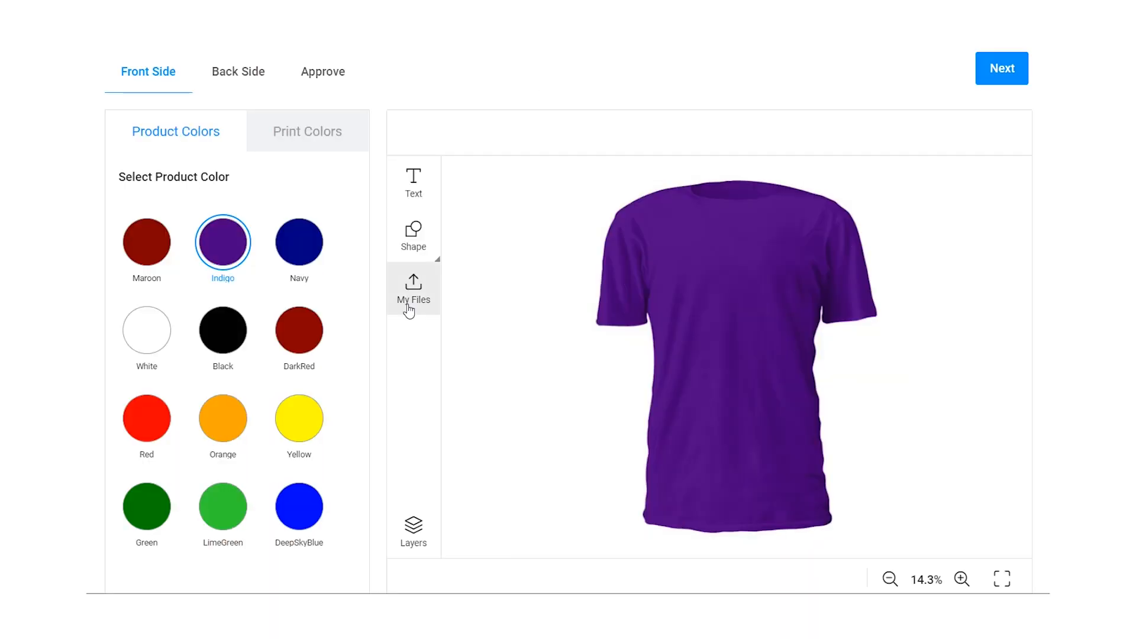
# Step: Insert the cartoon skateboarder image from My Files onto the indigo T-shirt front
pyautogui.click(413, 290)
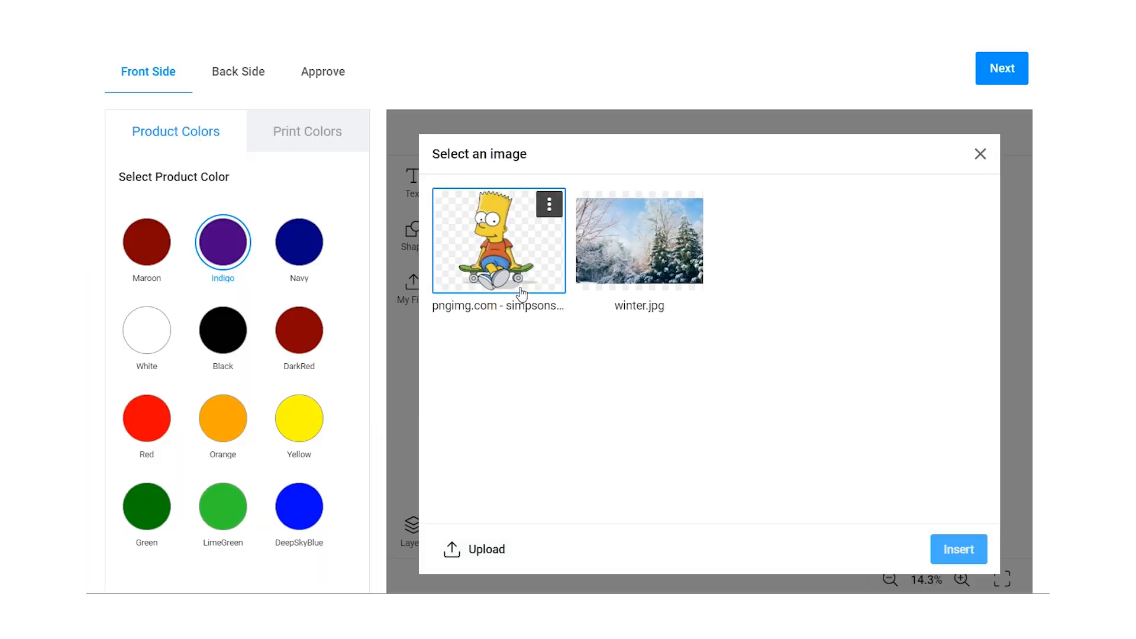
pyautogui.click(957, 548)
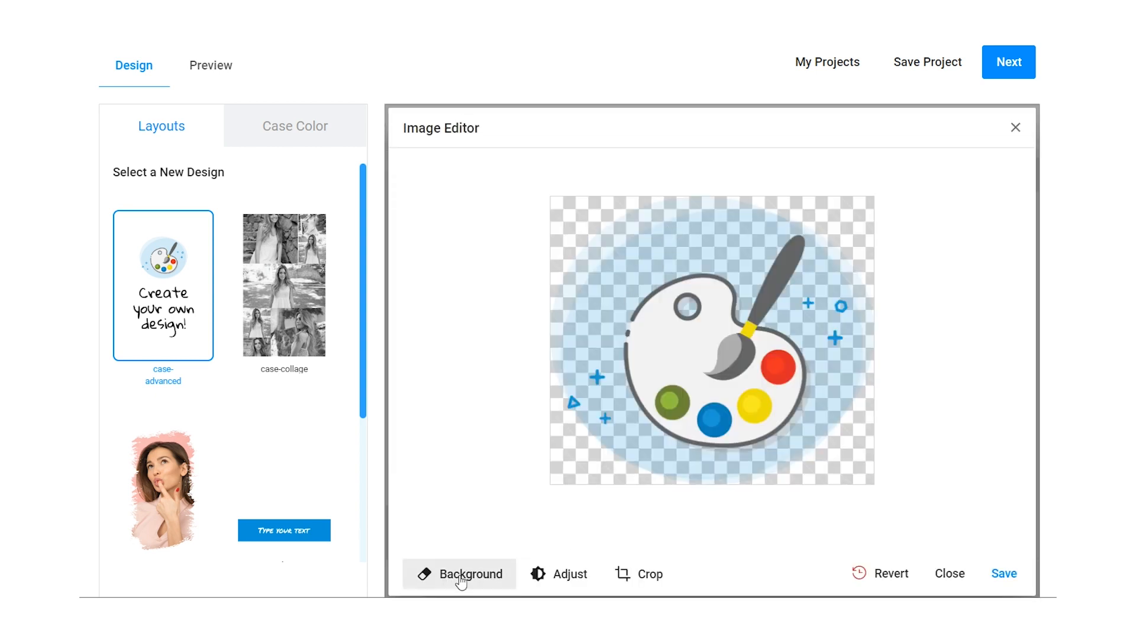
# Step: Remove the palette image's light blue background, previewing the cutout on magenta before applying
pyautogui.click(469, 573)
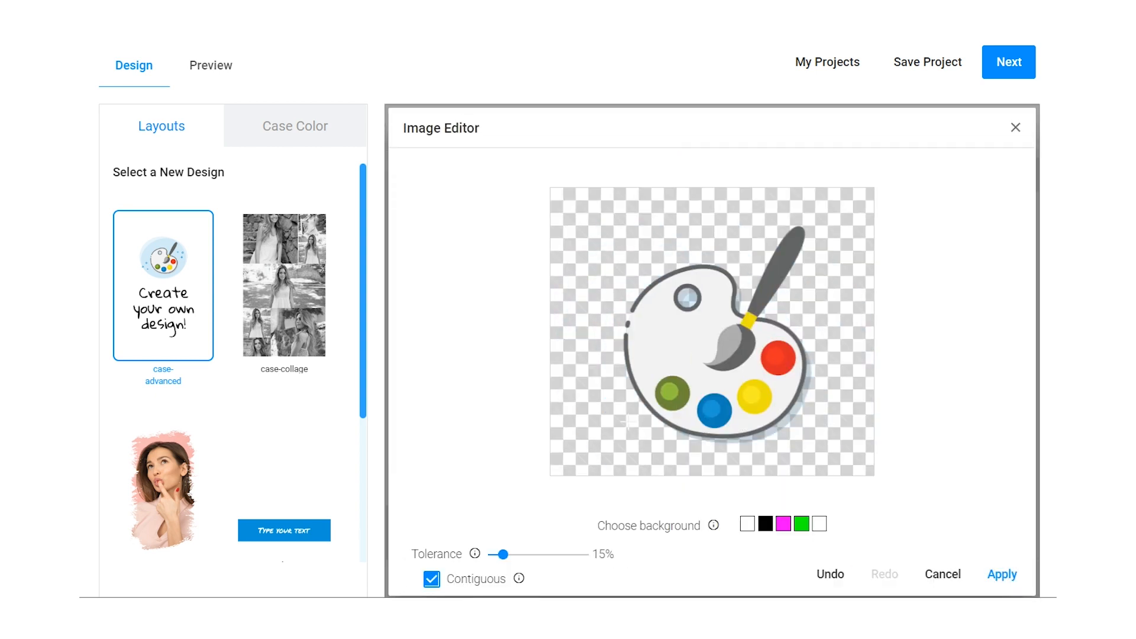
pyautogui.click(782, 524)
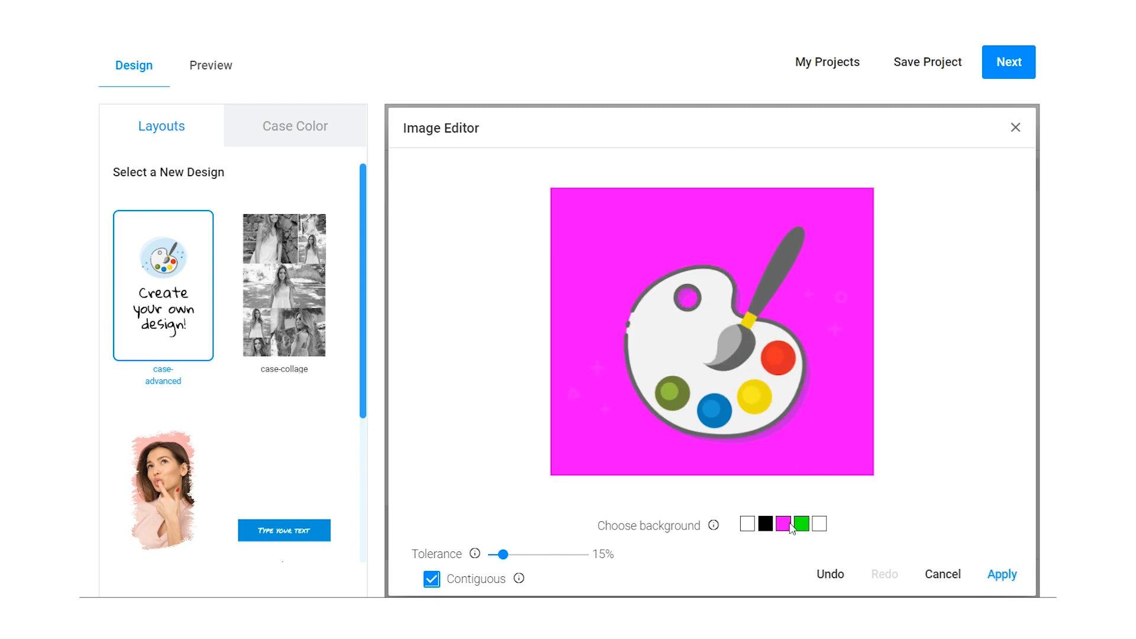
pyautogui.click(819, 525)
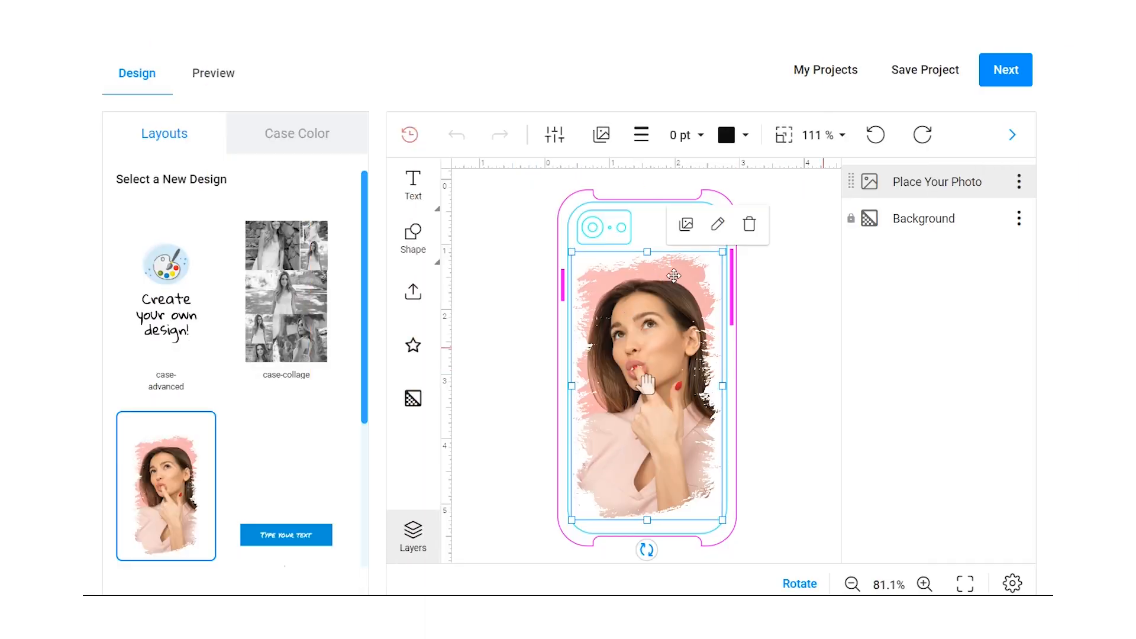
# Step: Crop the woman's photo on the phone case in the Image Editor
pyautogui.click(717, 224)
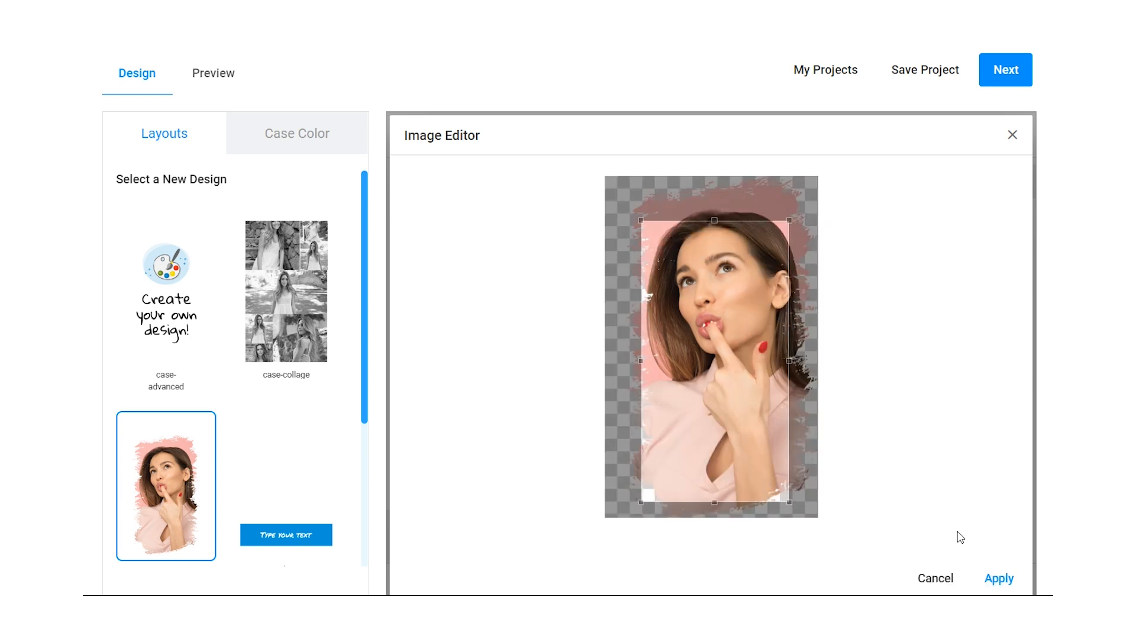
pyautogui.click(999, 578)
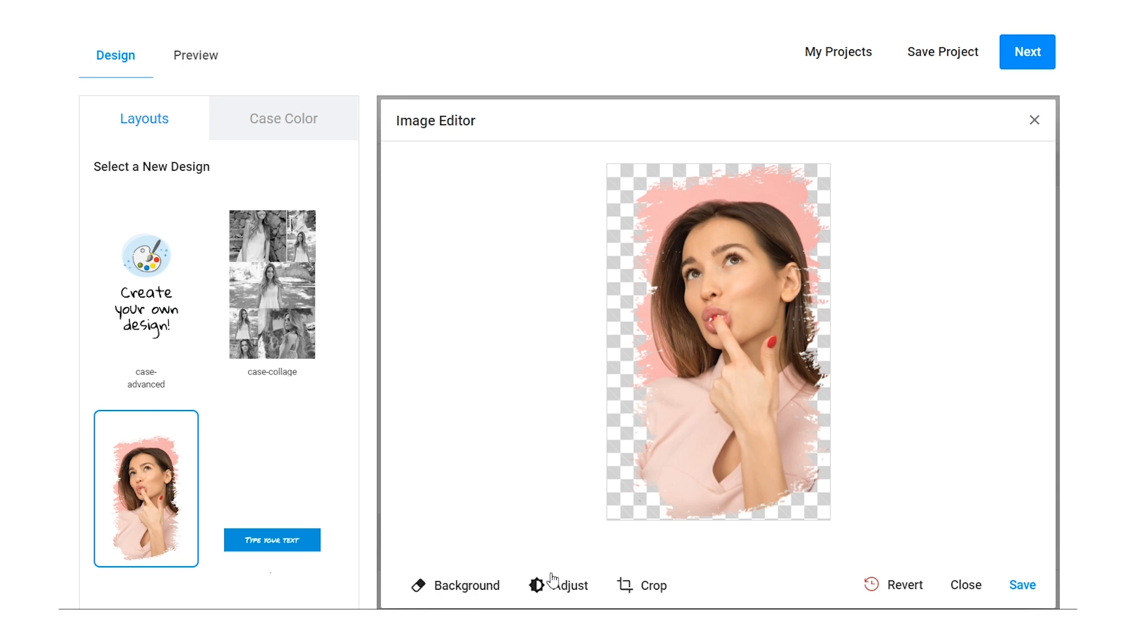
# Step: Adjust the woman's photo to Brightness -17 and Contrast 18 and apply
pyautogui.click(568, 586)
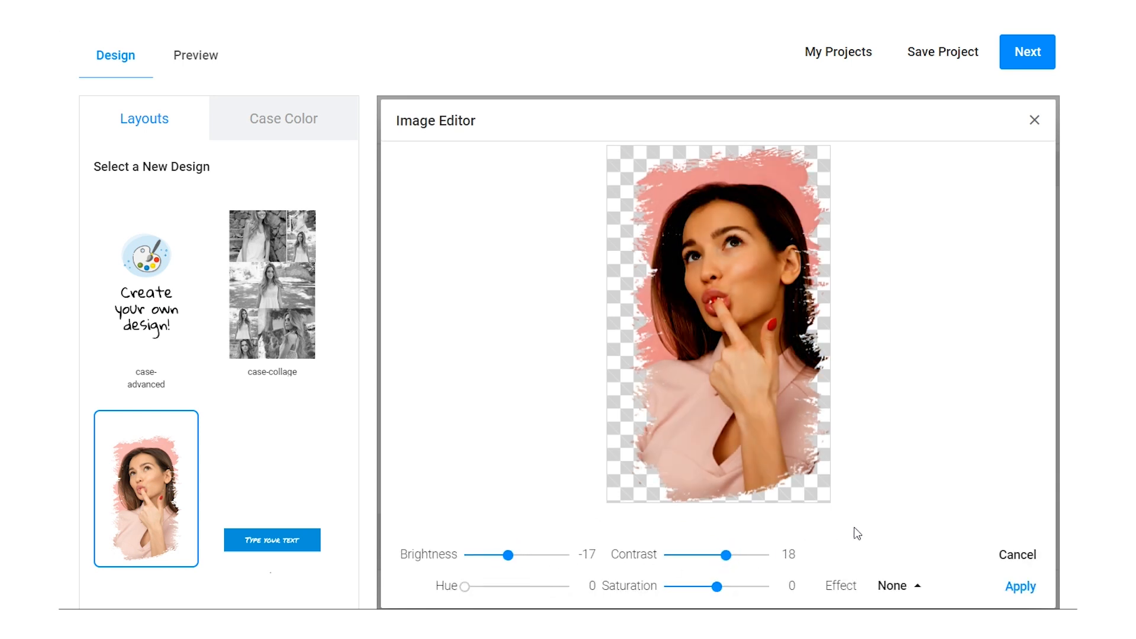
pyautogui.click(1020, 587)
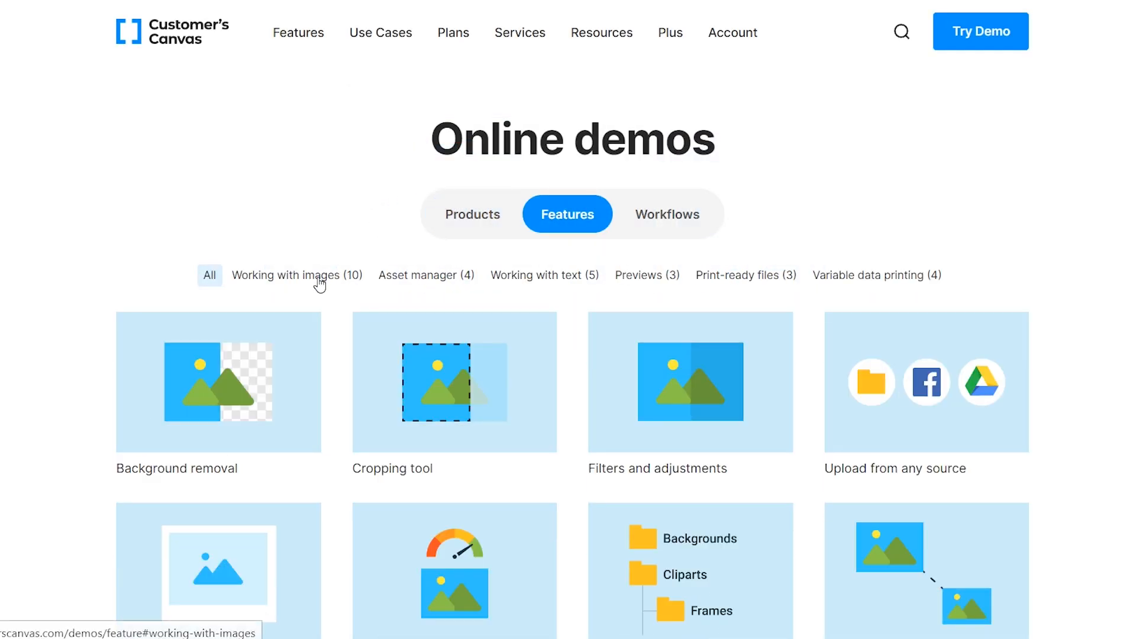
# Step: Go to the Filters and adjustments demo from the Online demos Features page
pyautogui.click(689, 382)
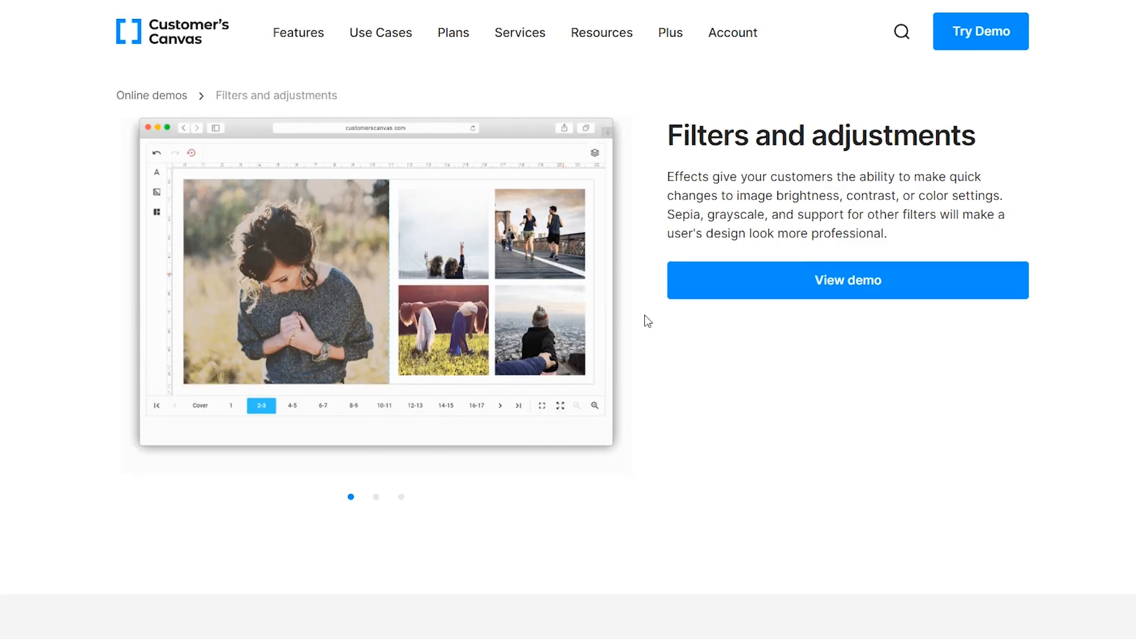